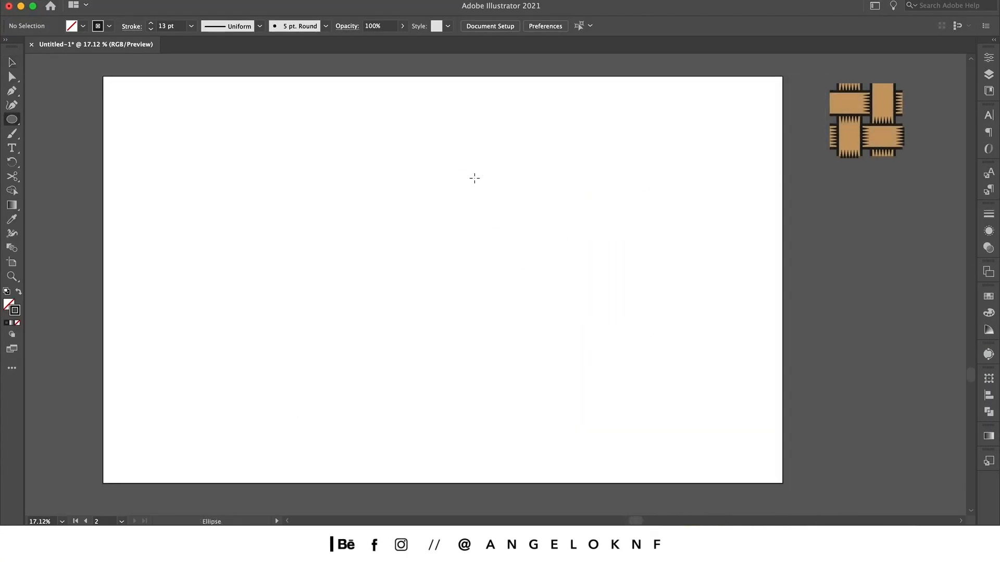
mouse_move(470, 177)
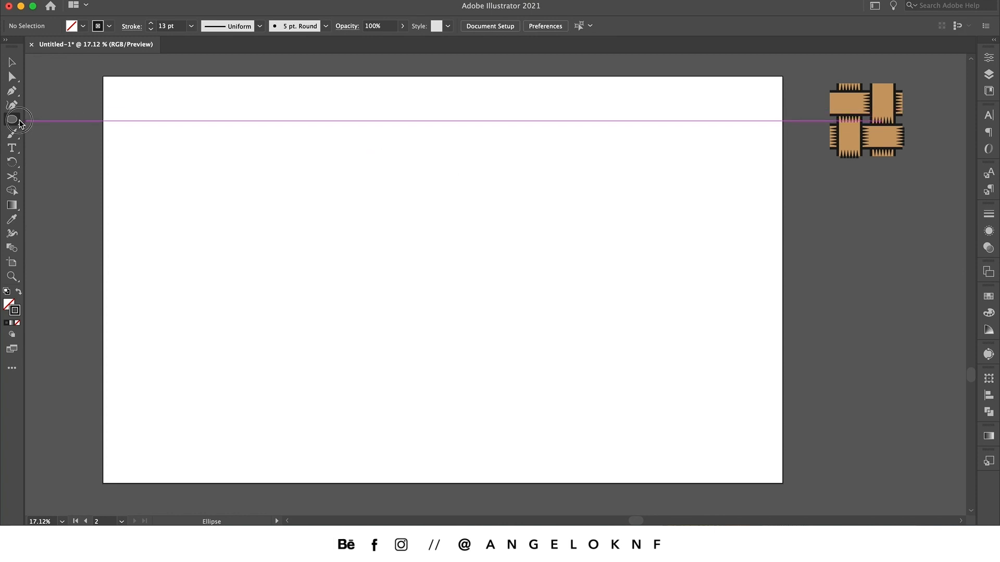
Draw a wide 13 pt-stroked rectangle at upper left and duplicate it just below.
left_click(11, 118)
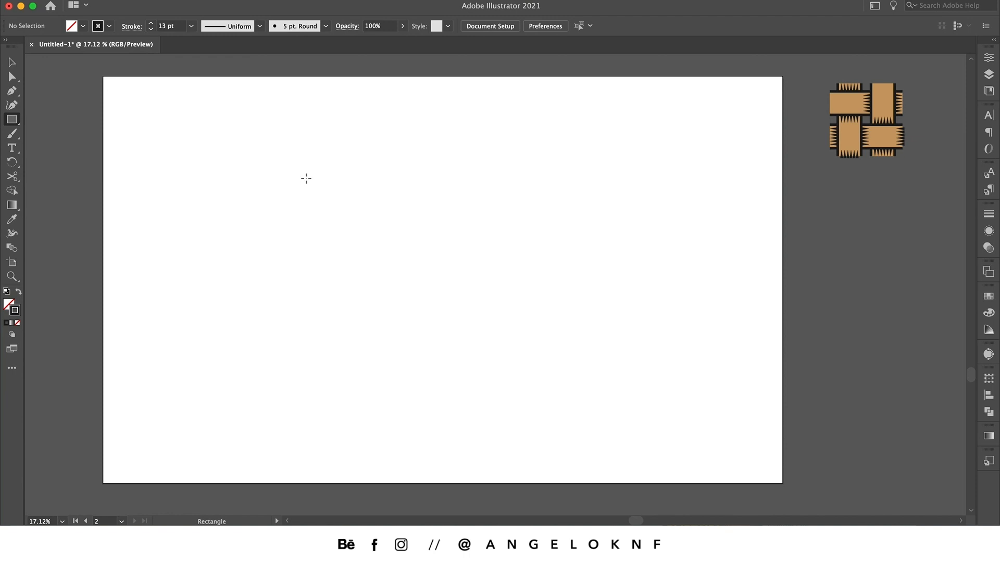
left_click_drag(306, 178, 396, 201)
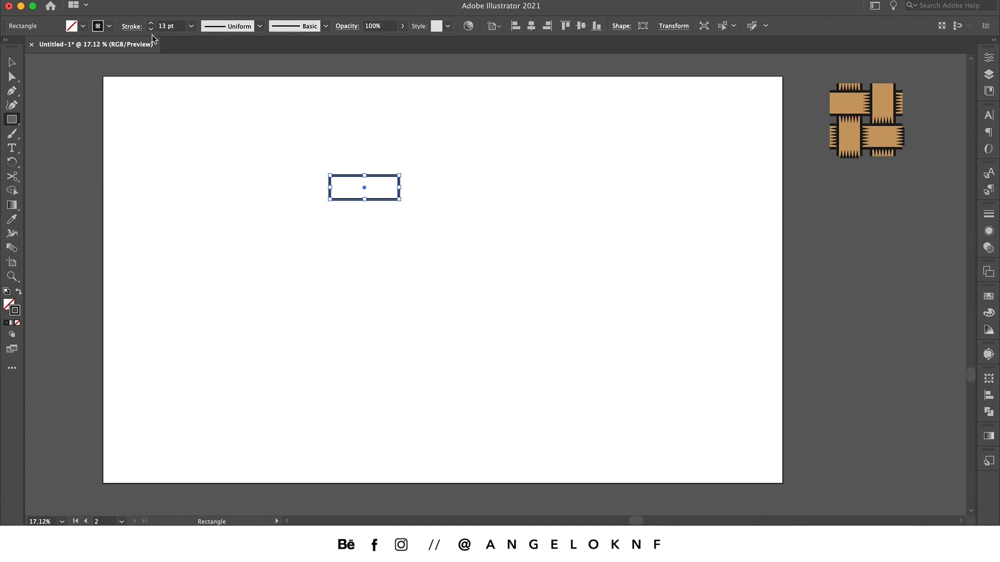
mouse_move(195, 33)
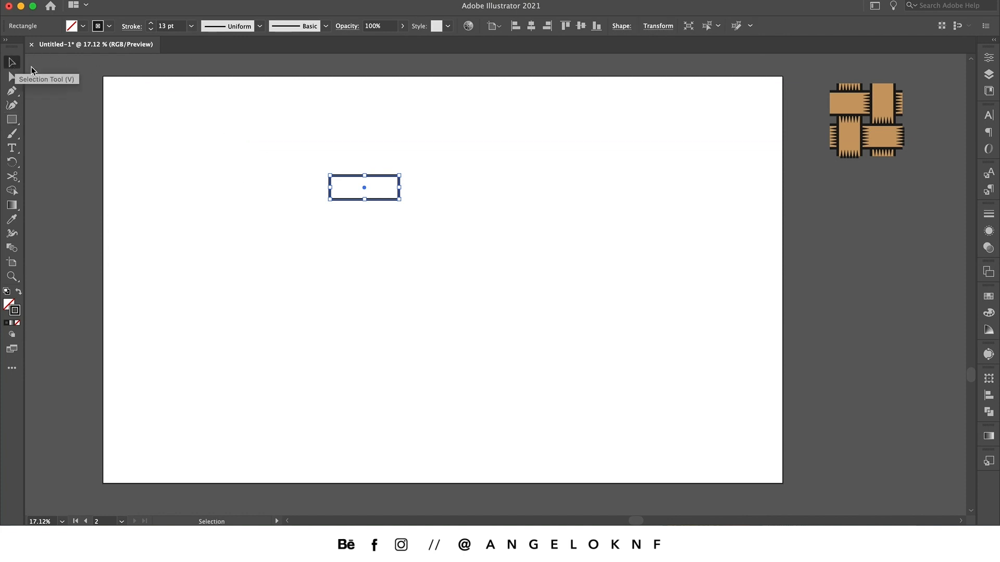
mouse_move(379, 199)
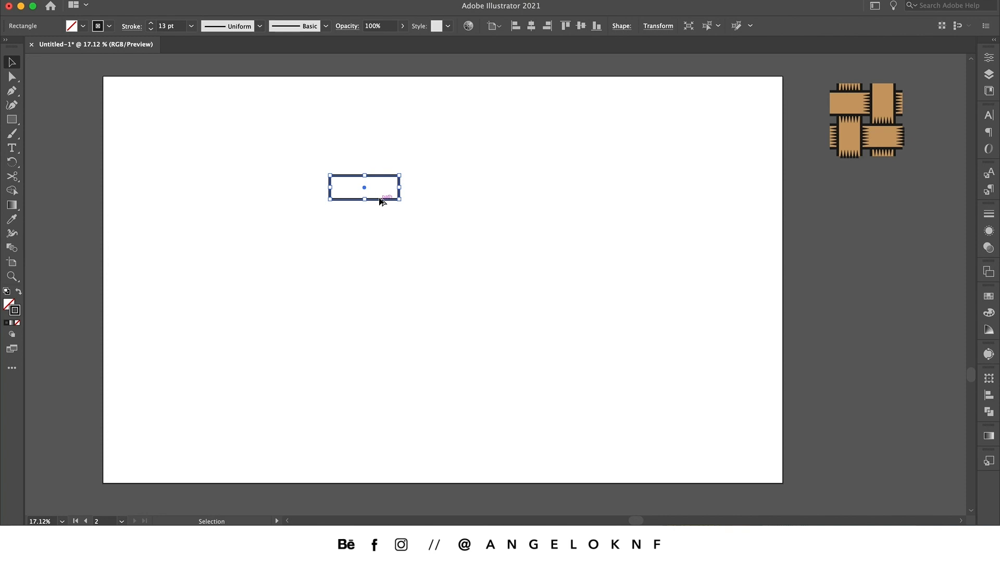
left_click_drag(364, 187, 381, 232)
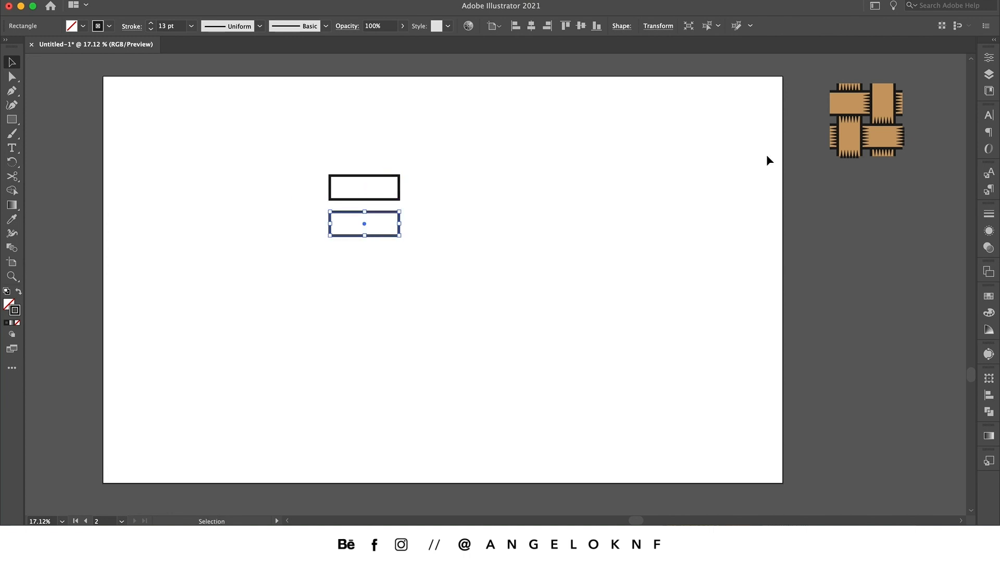
mouse_move(908, 124)
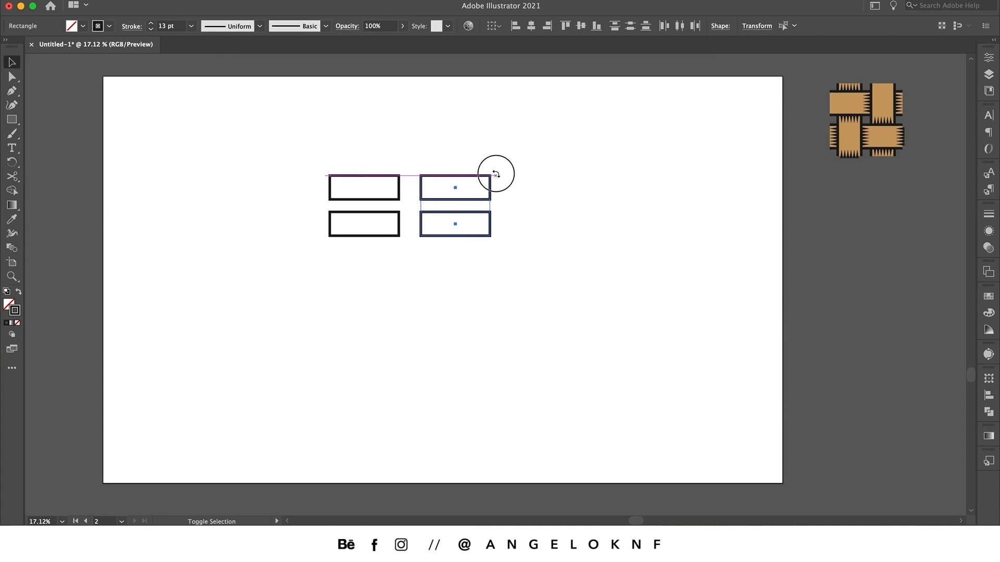
Rotate the copied rectangle pair upright and cross it over the horizontal pair.
left_click_drag(496, 174, 501, 203)
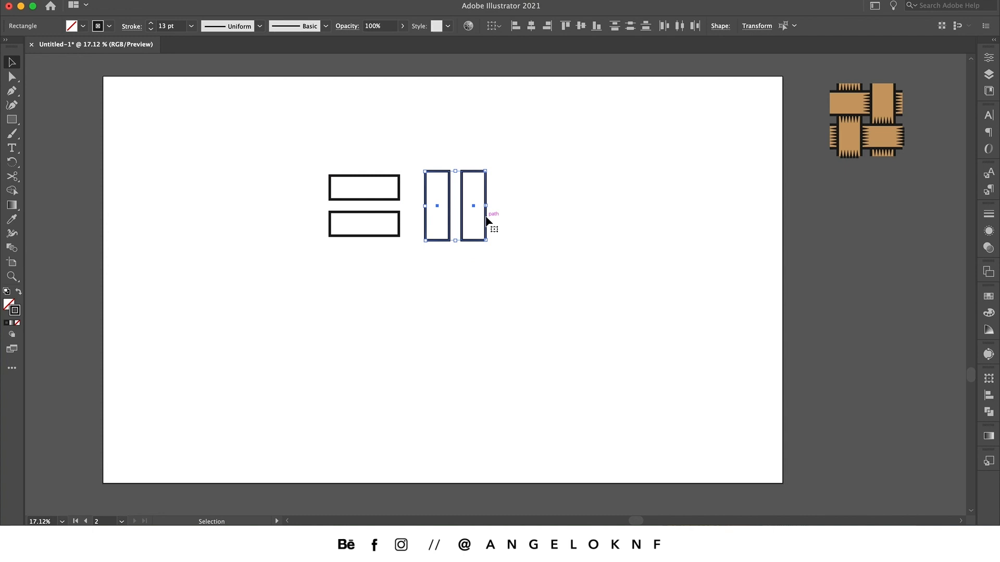
left_click_drag(471, 205, 395, 217)
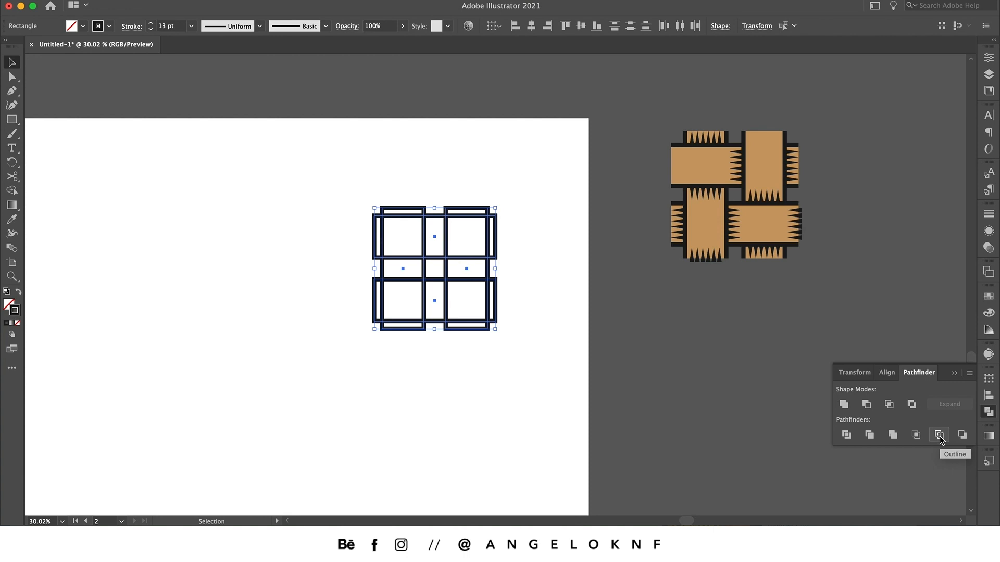
Outline the crossed bars in Pathfinder and give the pieces a 14 pt black stroke.
left_click(938, 435)
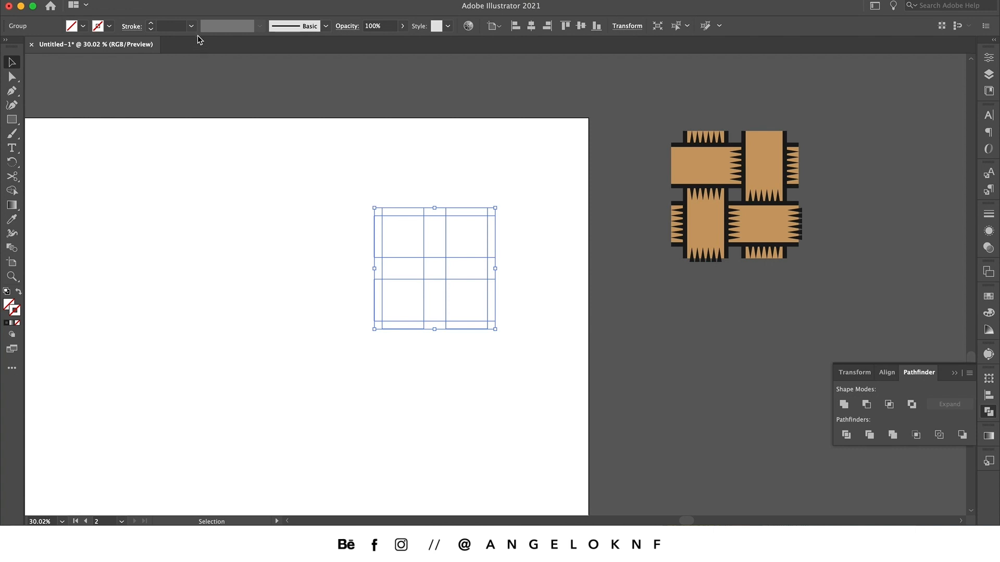
left_click(190, 25)
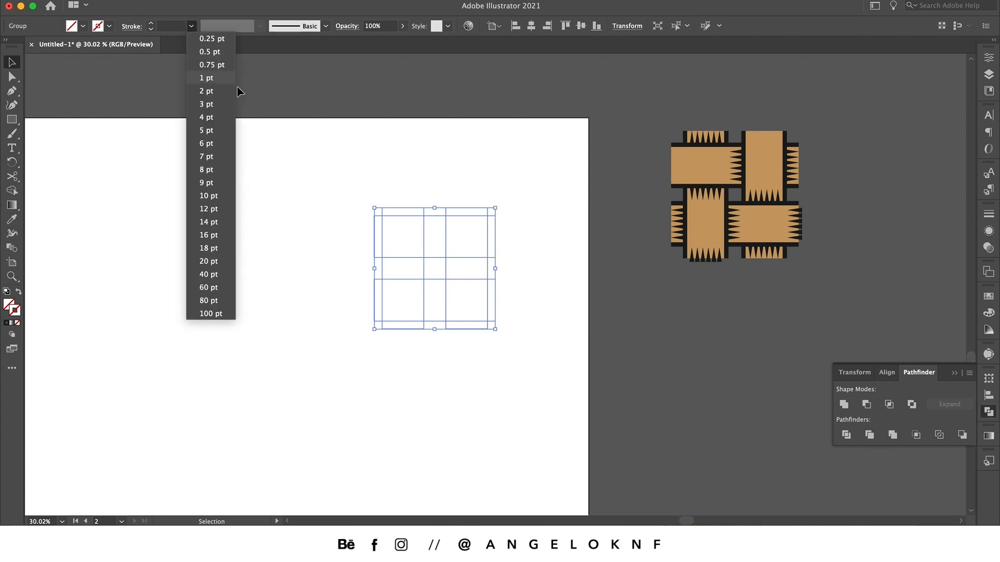
mouse_move(215, 222)
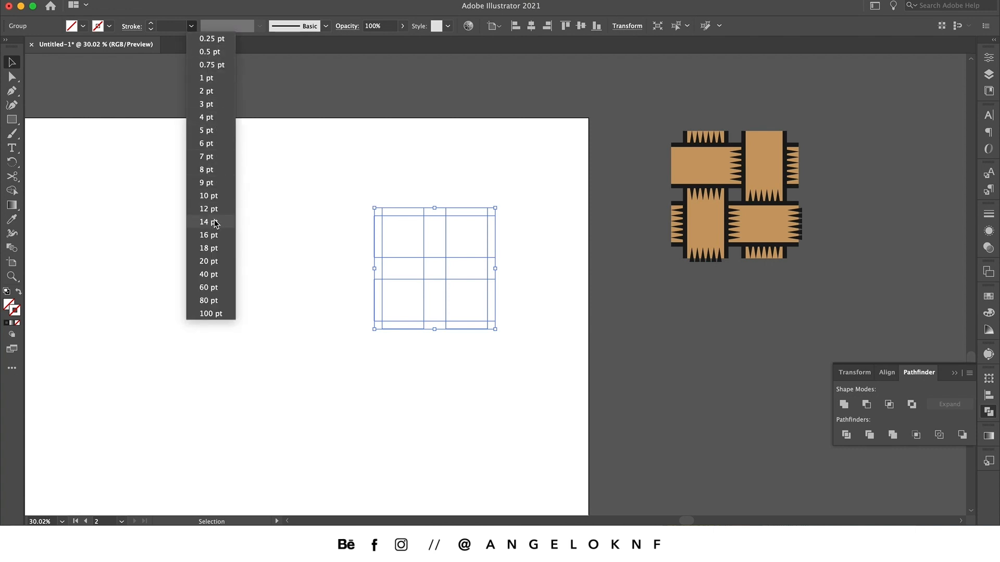
left_click(208, 222)
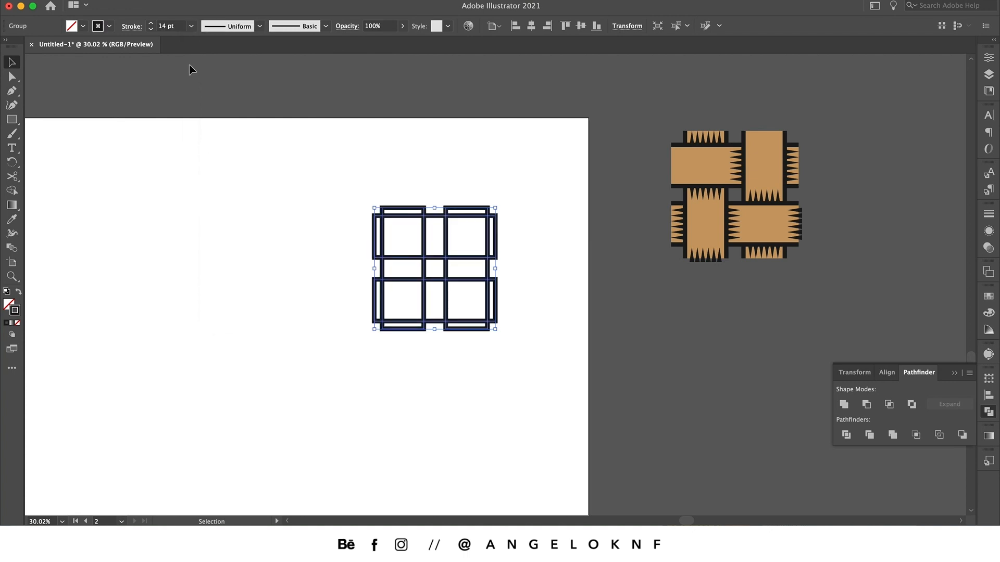
left_click(517, 215)
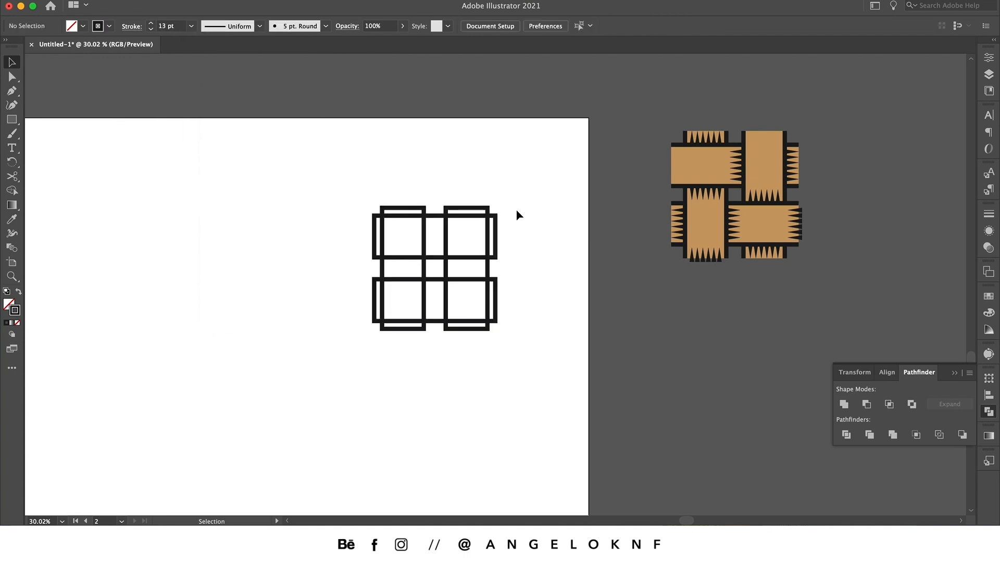
mouse_move(490, 234)
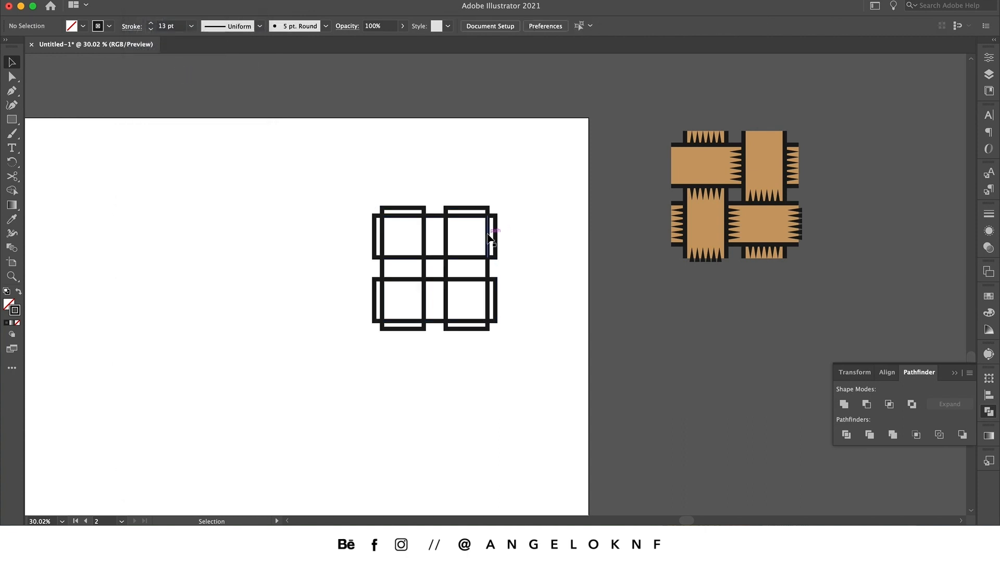
left_click(487, 236)
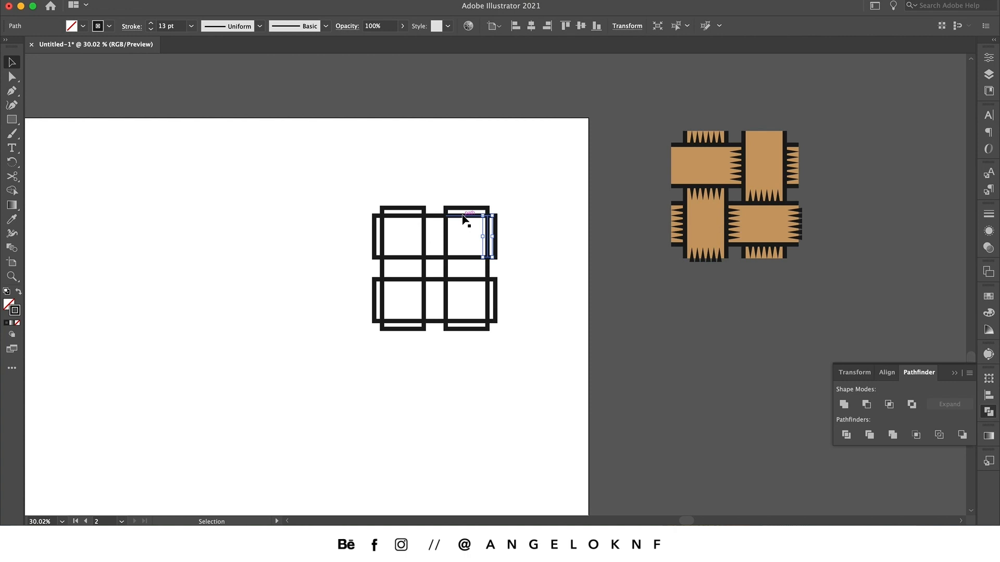
left_click(634, 198)
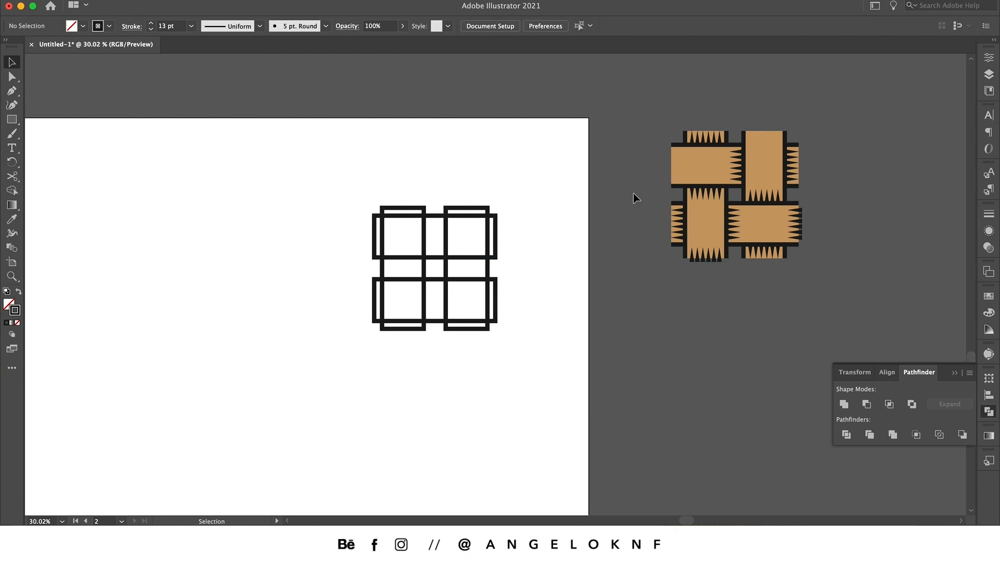
mouse_move(36, 69)
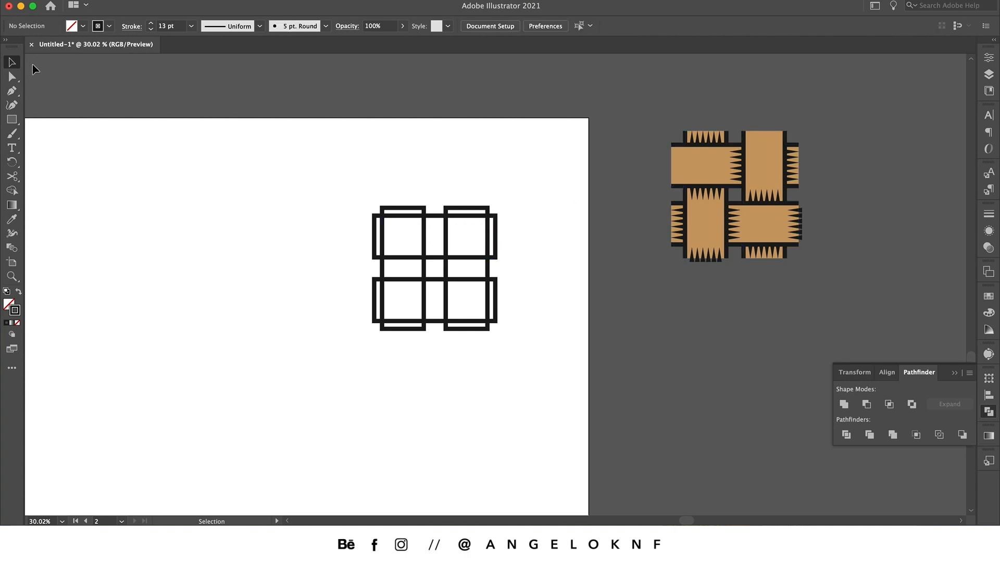
Delete overlapping outline pieces so the strips weave over and under in a pinwheel.
left_click(379, 237)
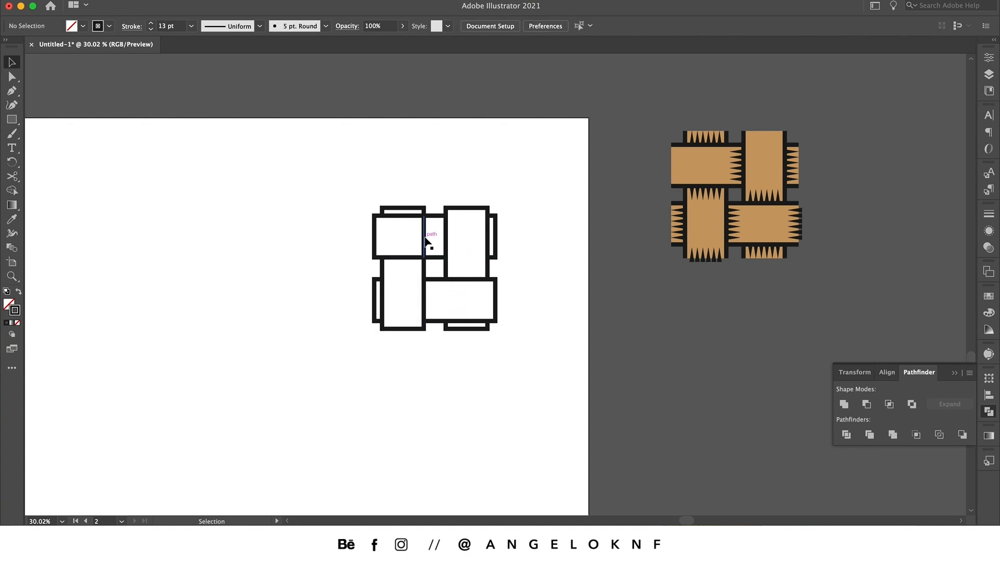
mouse_move(472, 249)
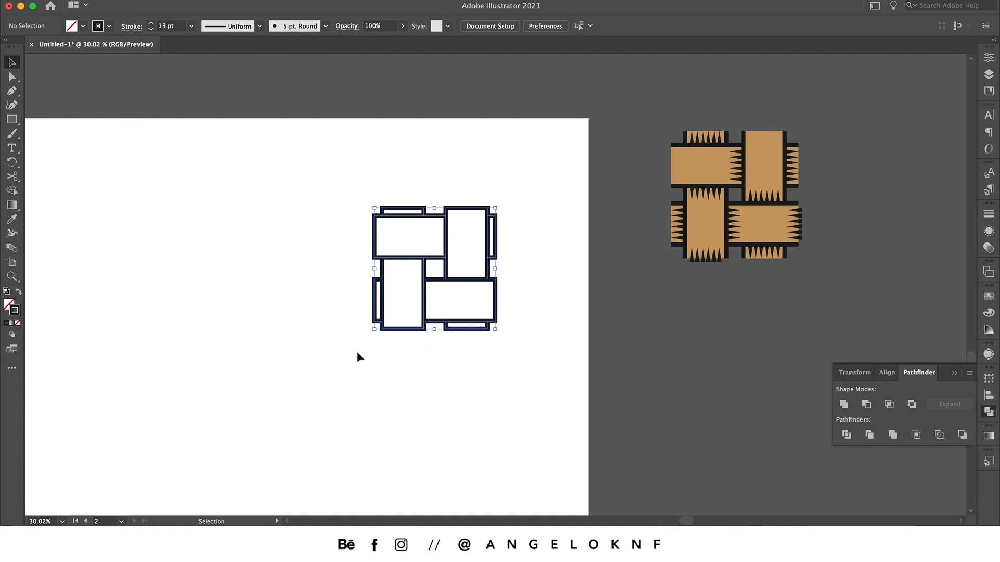
left_click(11, 93)
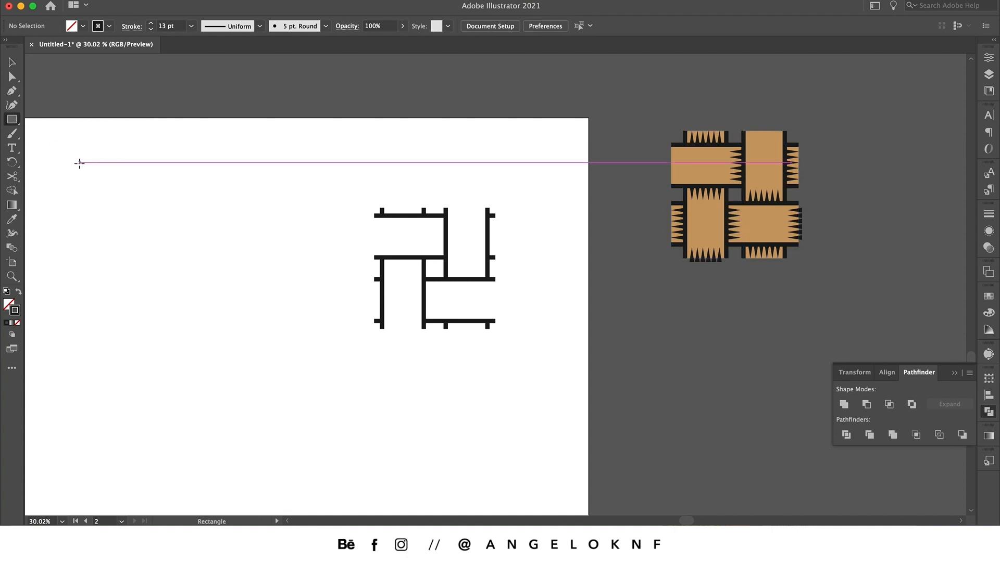
Stack short line segments in a column and apply Width Profile 4 to taper them into spikes.
left_click(12, 119)
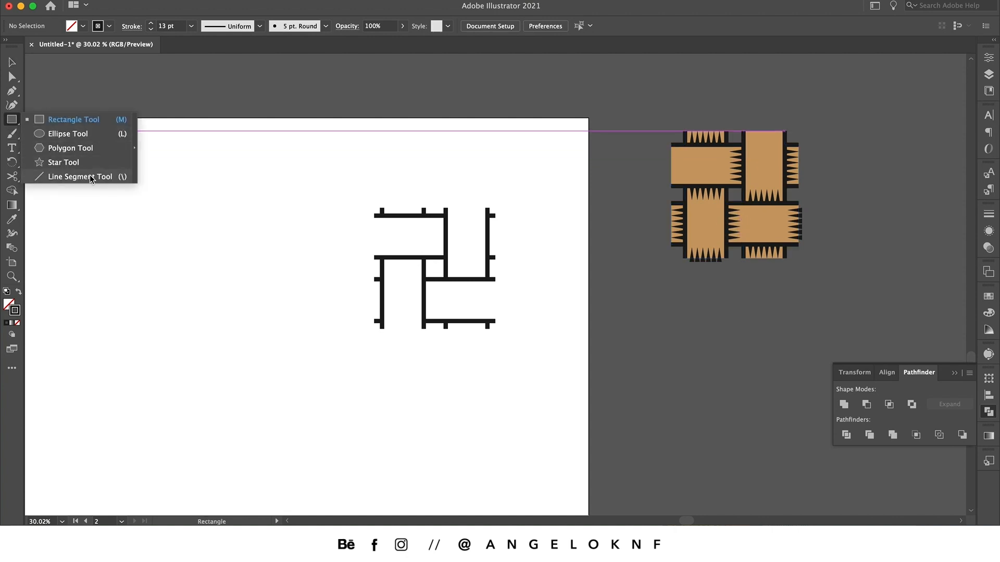
left_click(81, 177)
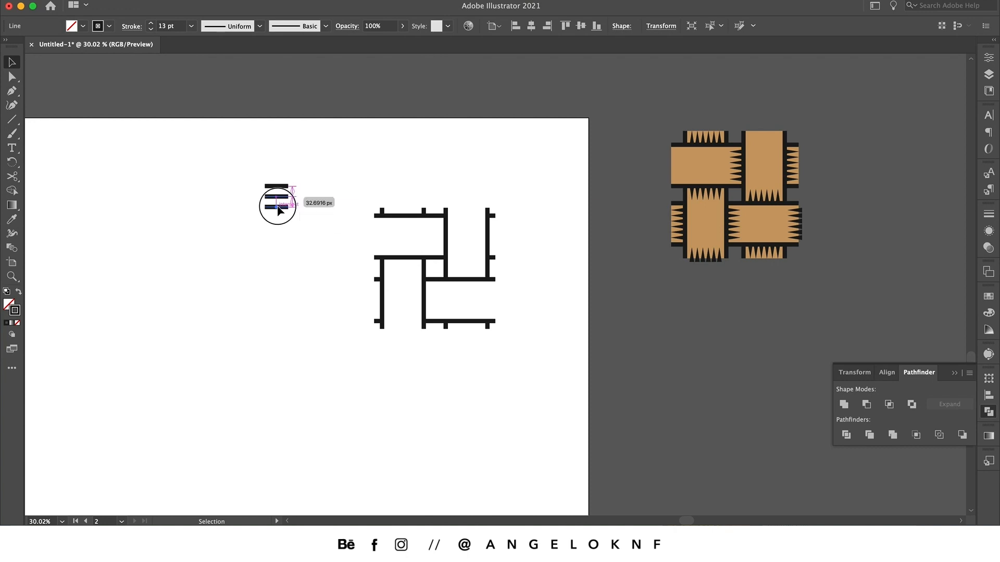
left_click_drag(277, 201, 277, 236)
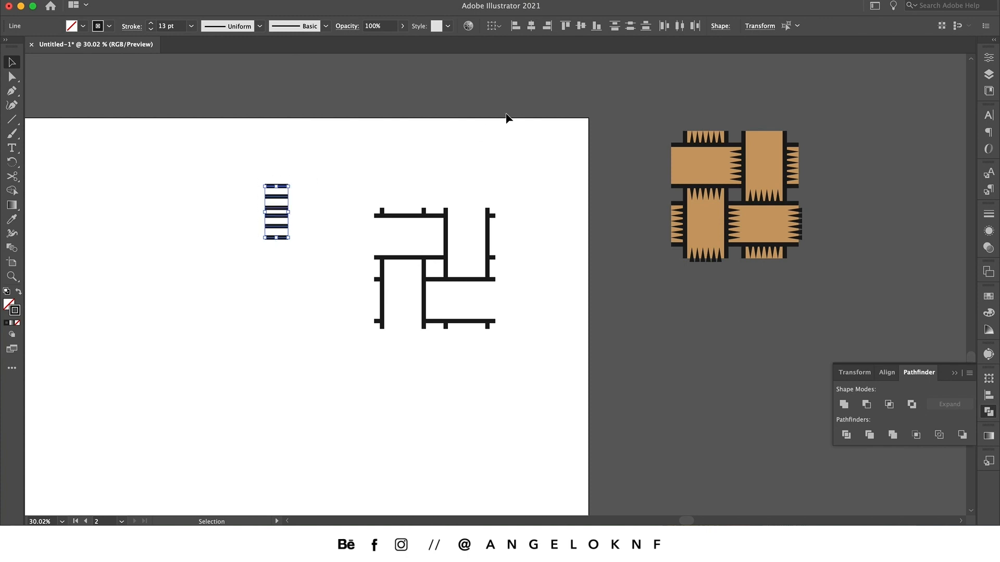
mouse_move(629, 26)
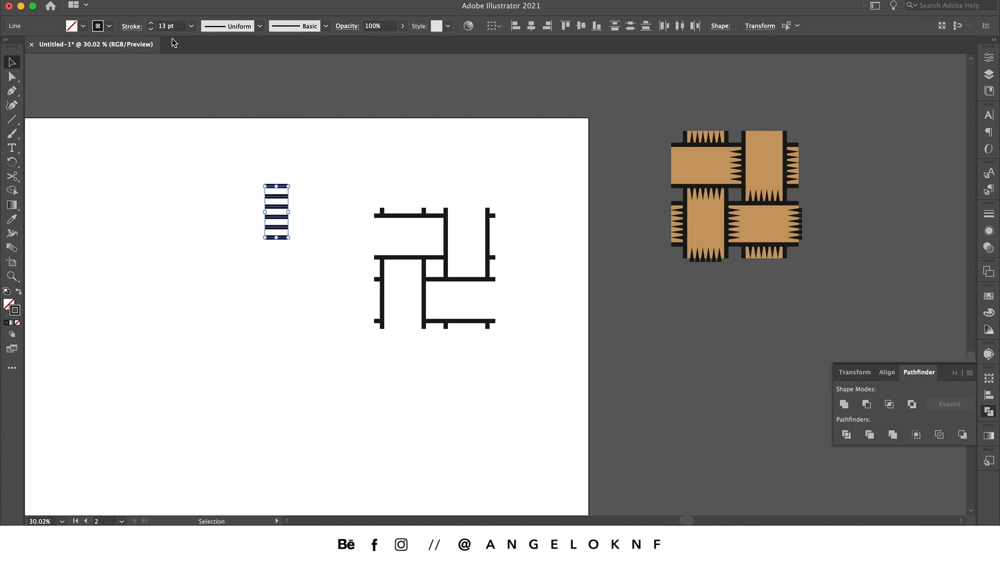
mouse_move(165, 32)
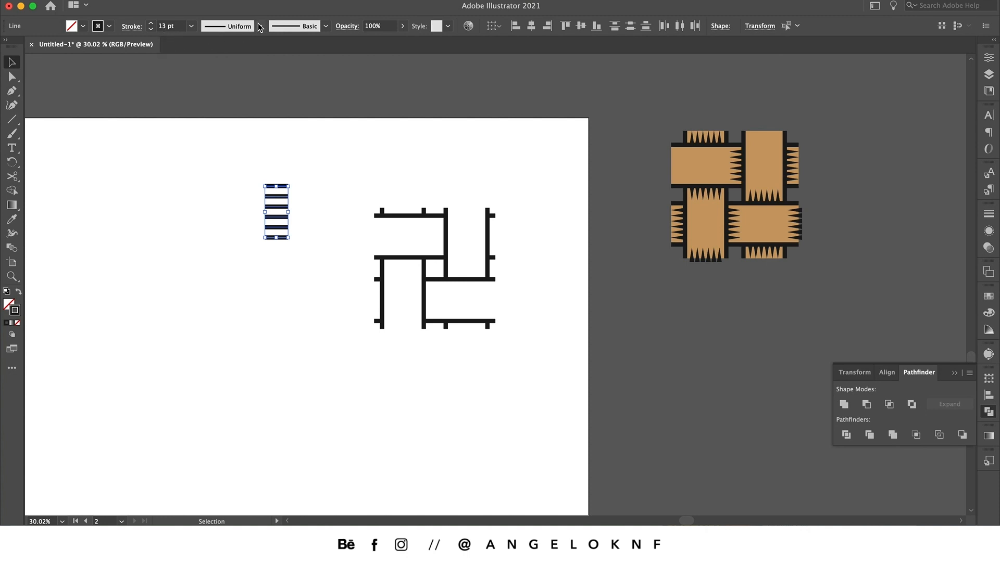
left_click(259, 26)
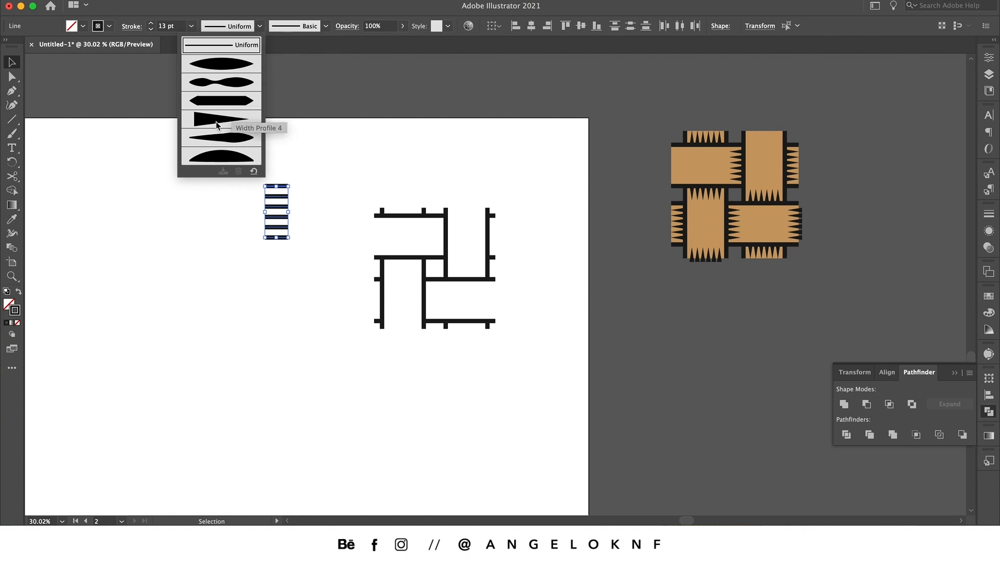
left_click(220, 120)
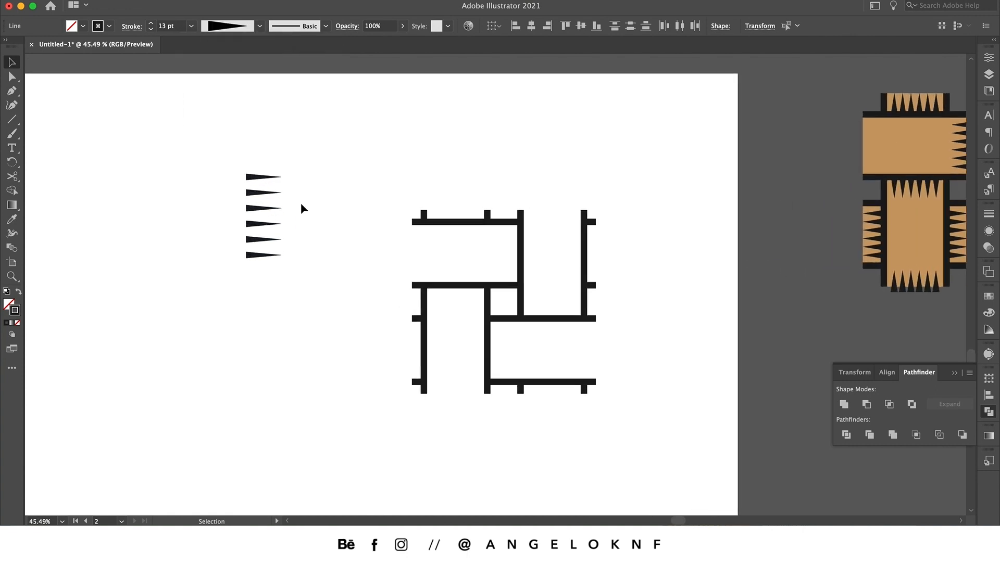
Move the spike row against a vertical strip of the weave and group it.
left_click_drag(263, 216, 363, 252)
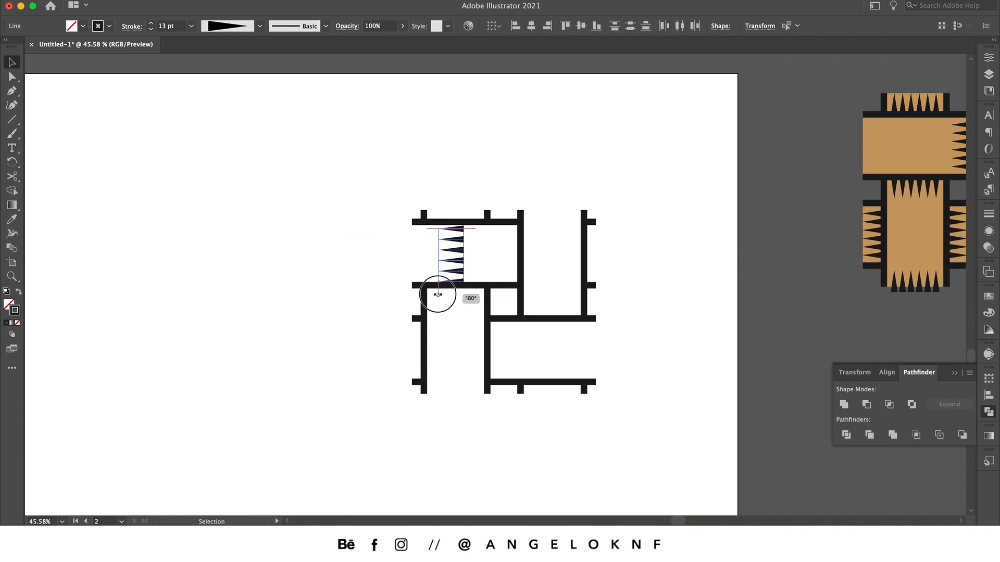
left_click_drag(437, 294, 515, 259)
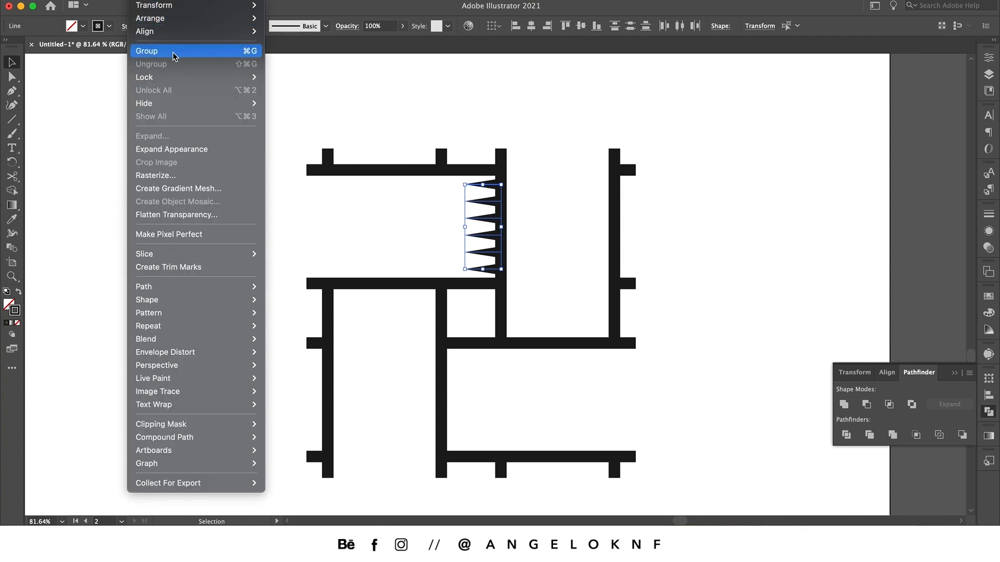
left_click(146, 50)
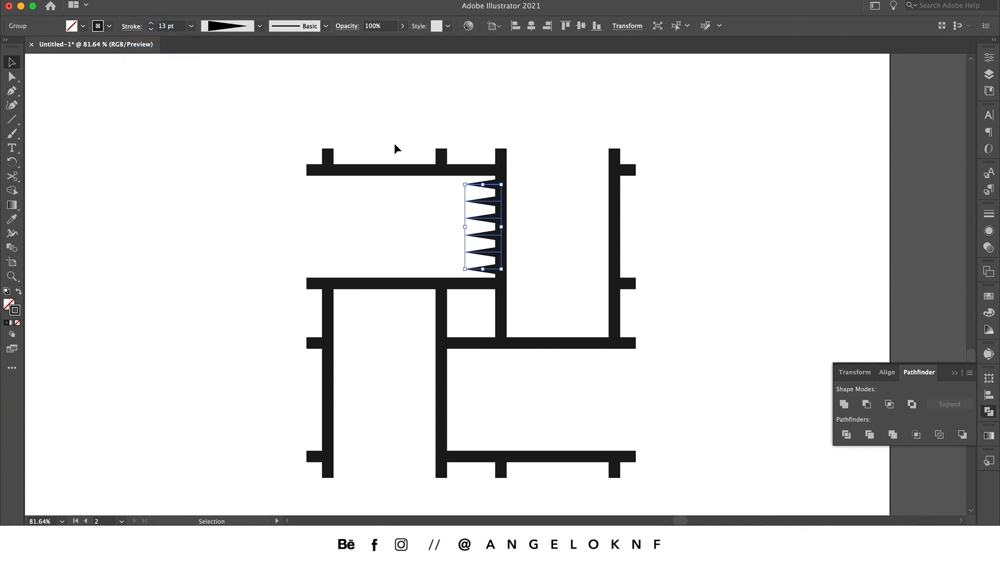
mouse_move(484, 204)
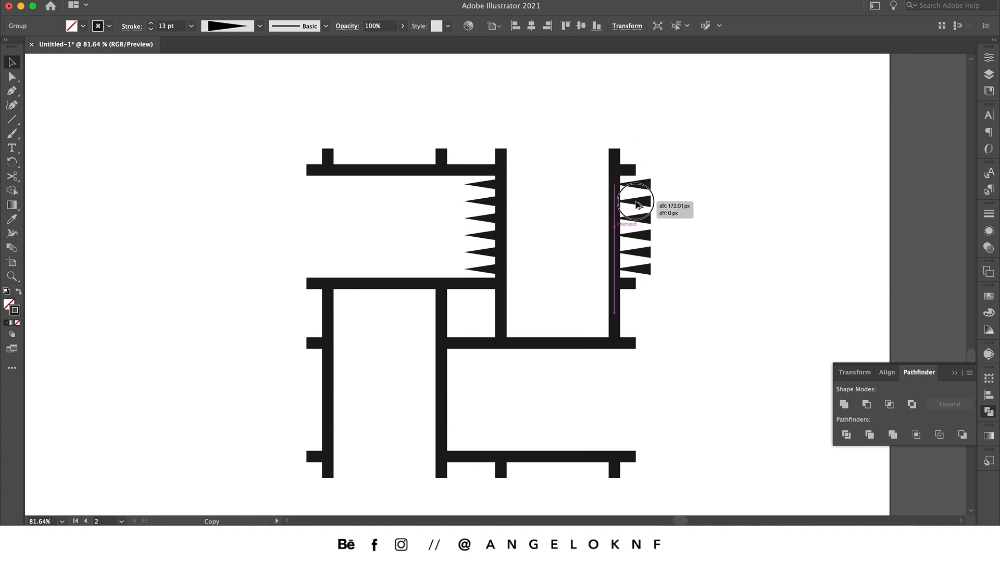
Copy the spike group onto the right, lower and upper-left strips, flipping as needed.
left_click_drag(634, 201, 657, 255)
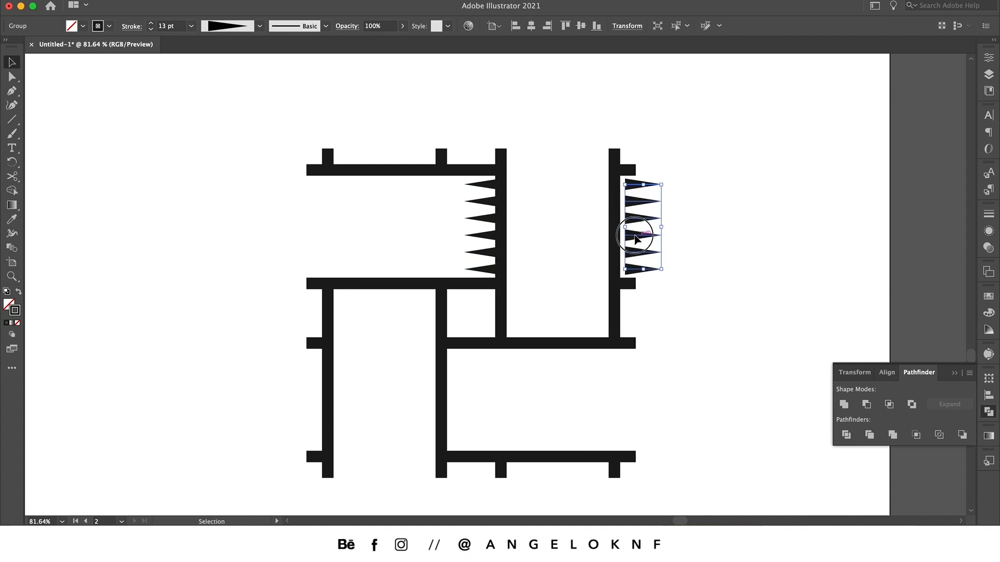
left_click_drag(644, 226, 638, 232)
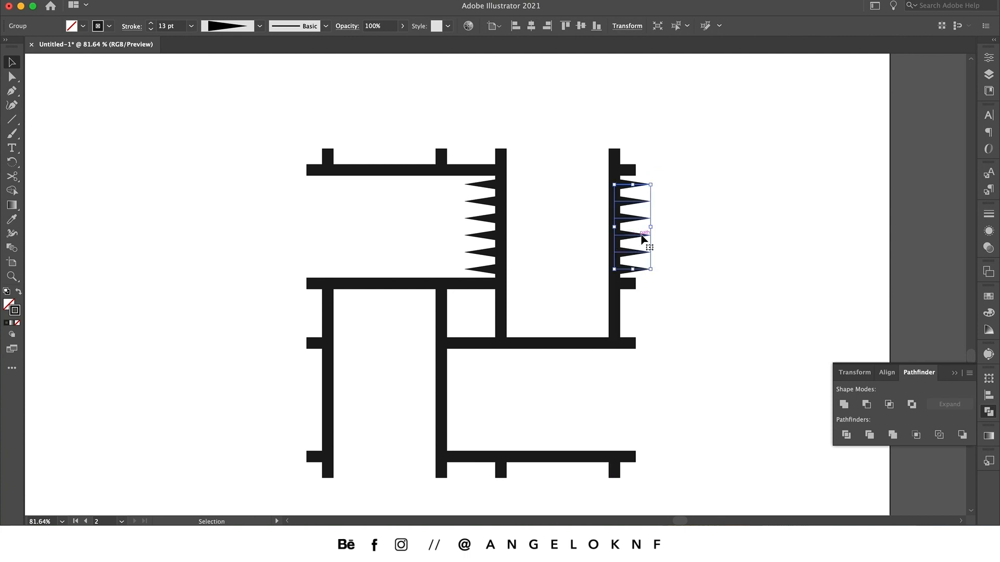
mouse_move(565, 217)
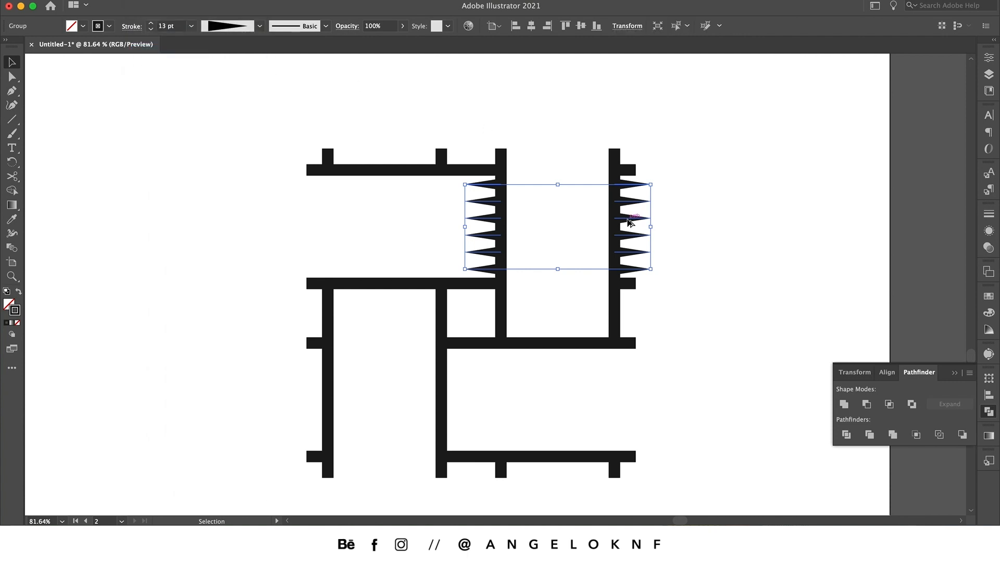
left_click_drag(558, 226, 453, 395)
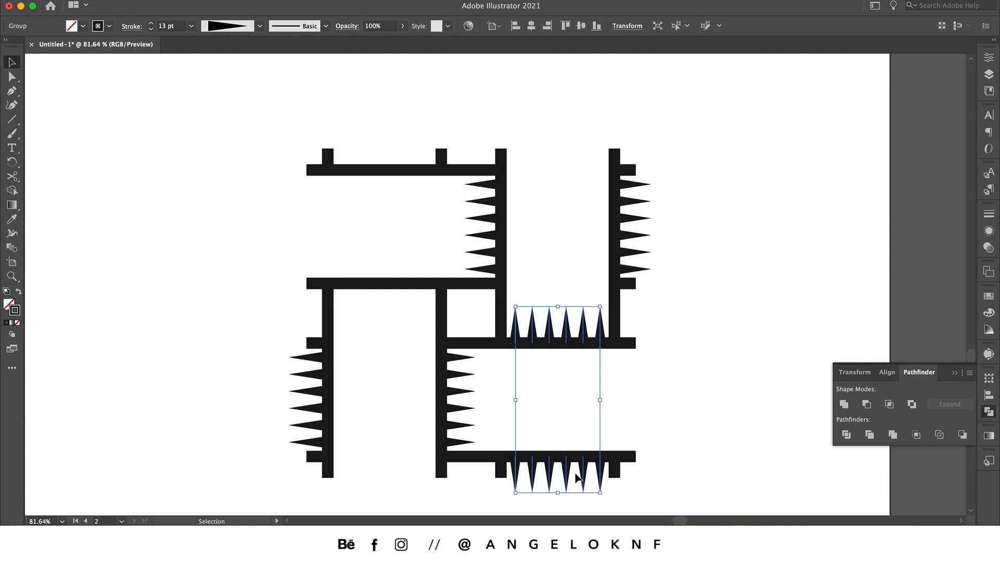
mouse_move(580, 478)
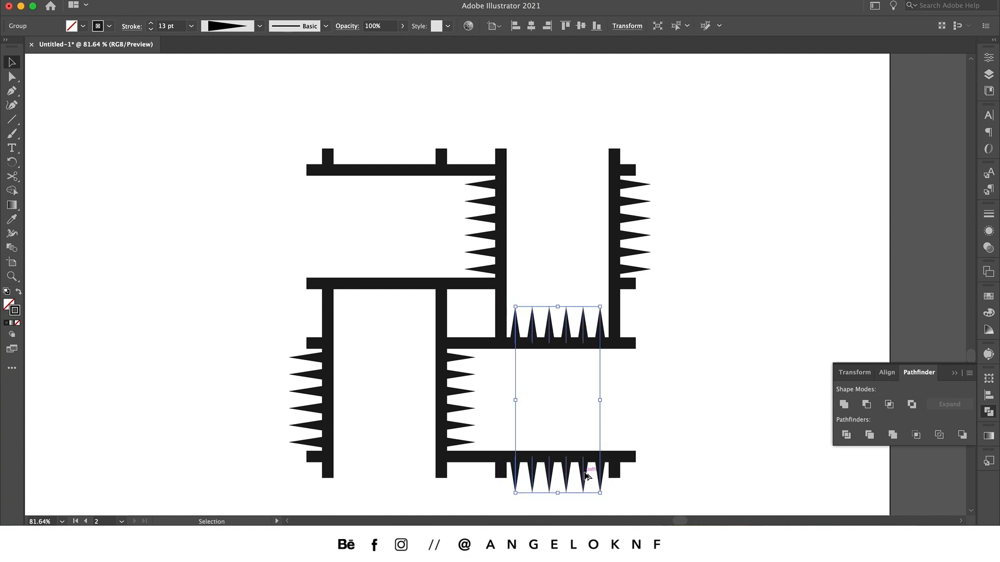
left_click_drag(587, 475, 408, 305)
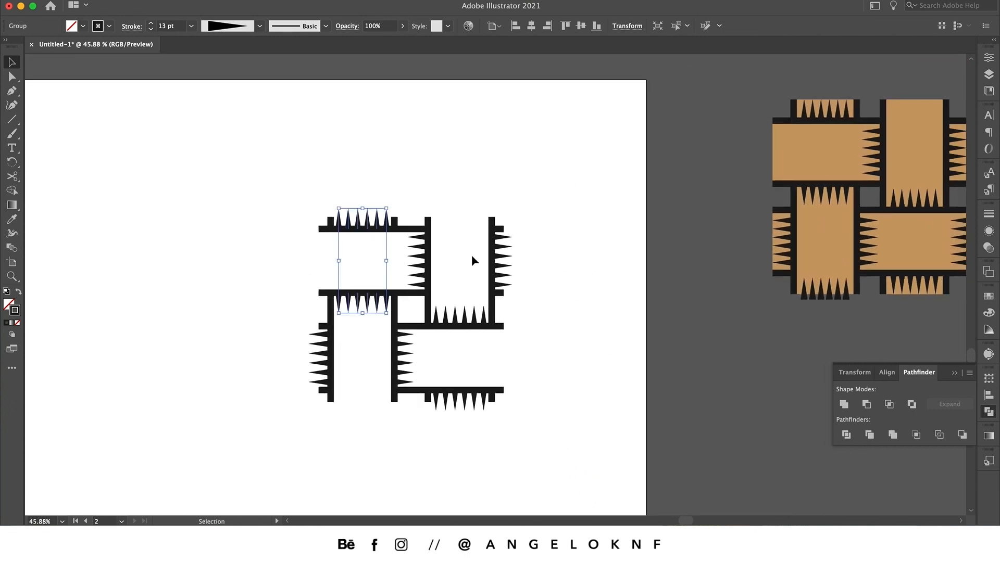
mouse_move(810, 316)
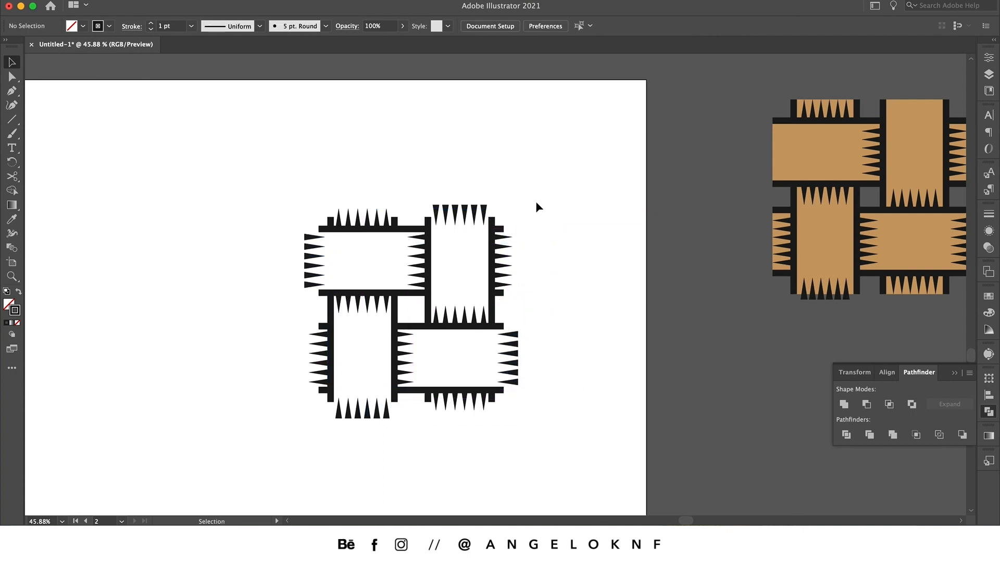
Finish spiking the remaining strip ends and switch to Direct Selection.
left_click(10, 76)
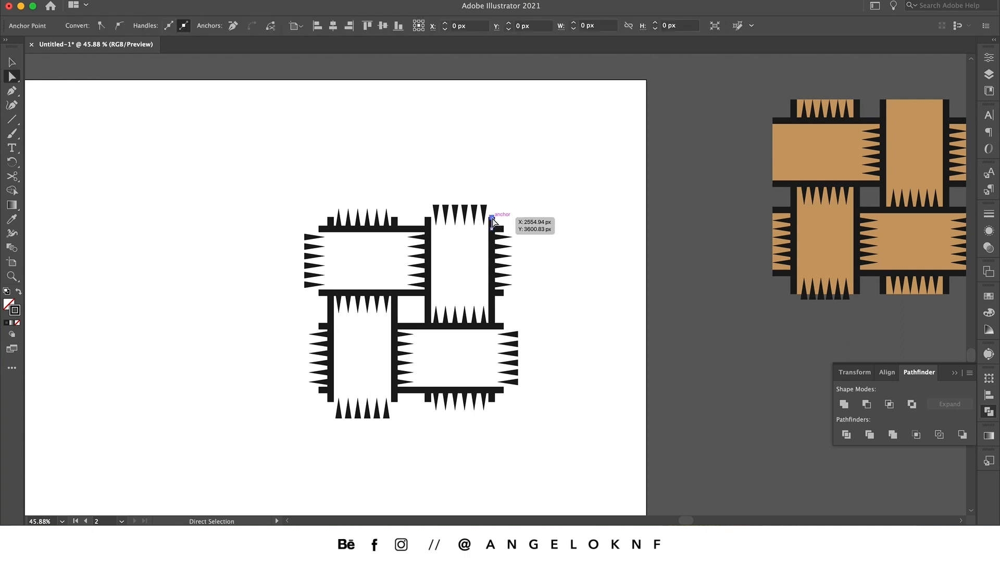
Drag end anchor points of the right and top strips to align with the spike rows.
left_click_drag(493, 221, 433, 221)
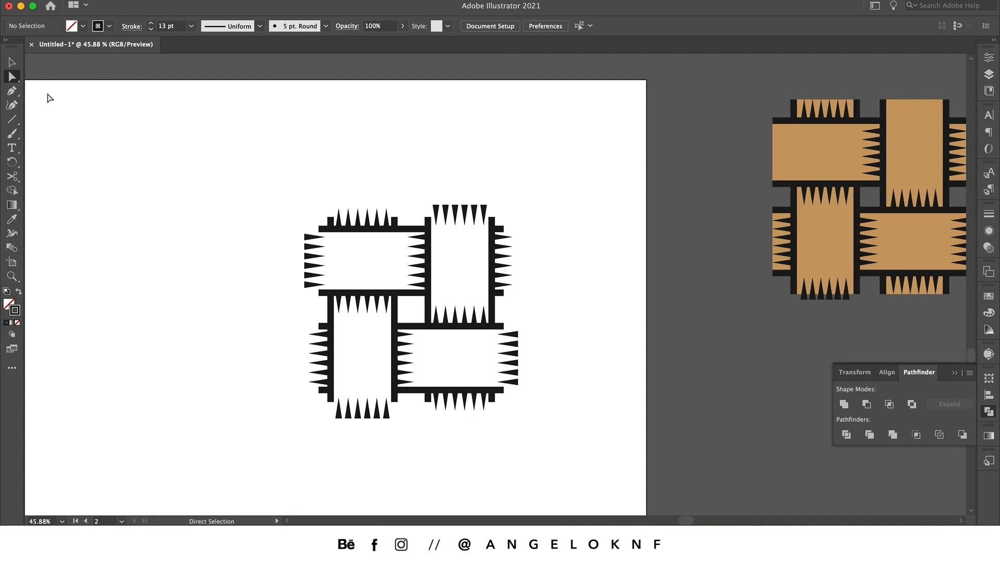
mouse_move(10, 76)
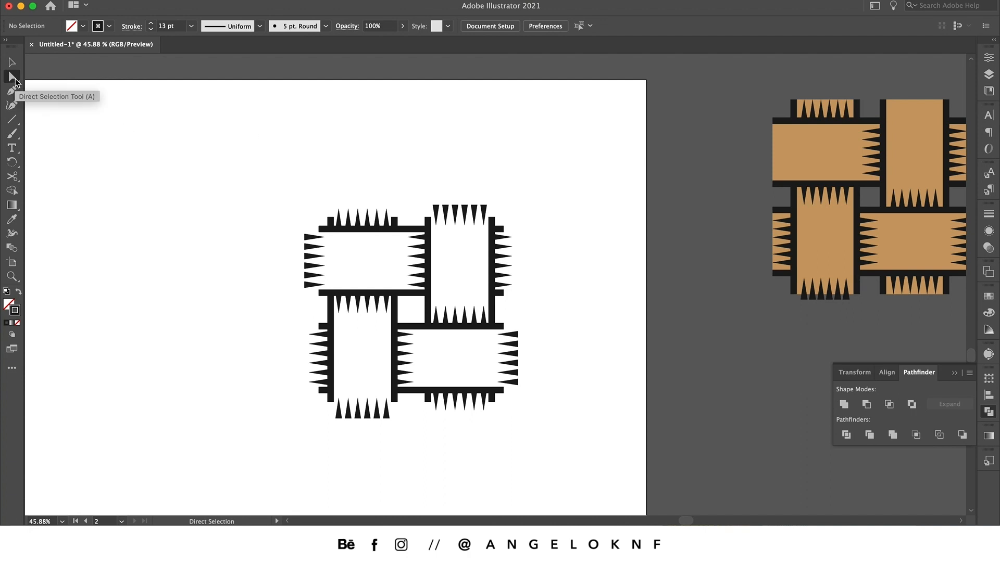
mouse_move(493, 221)
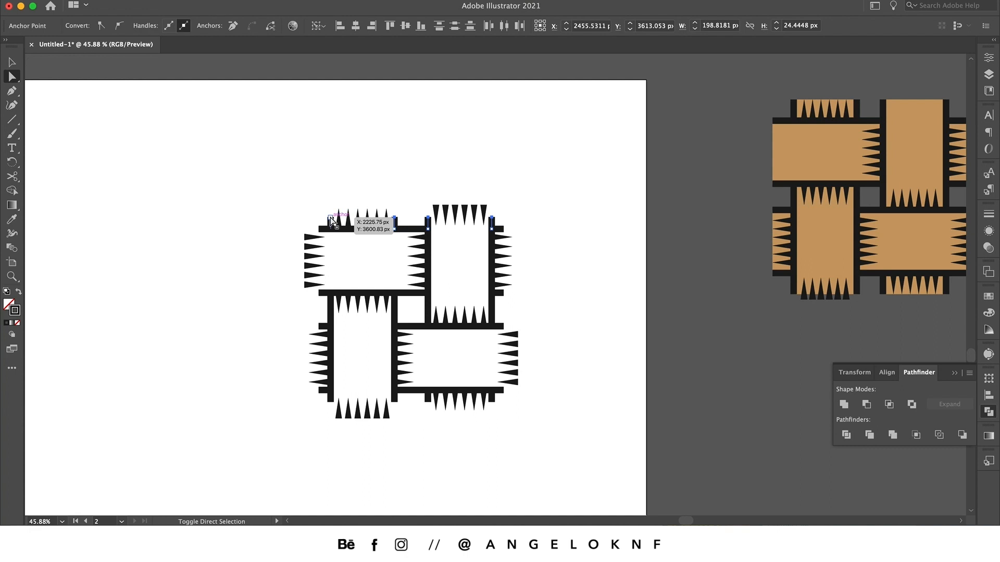
left_click_drag(337, 219, 330, 204)
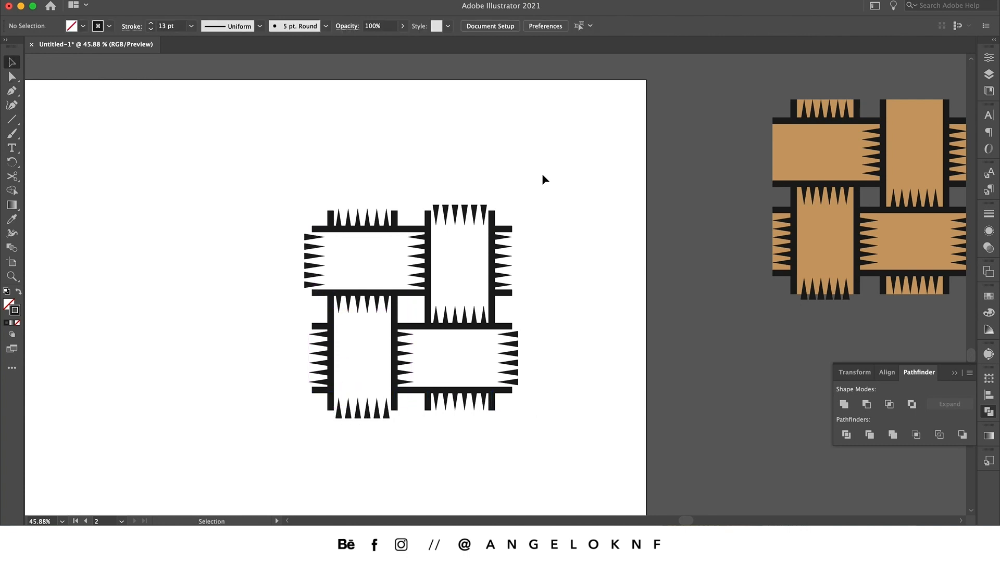
mouse_move(679, 157)
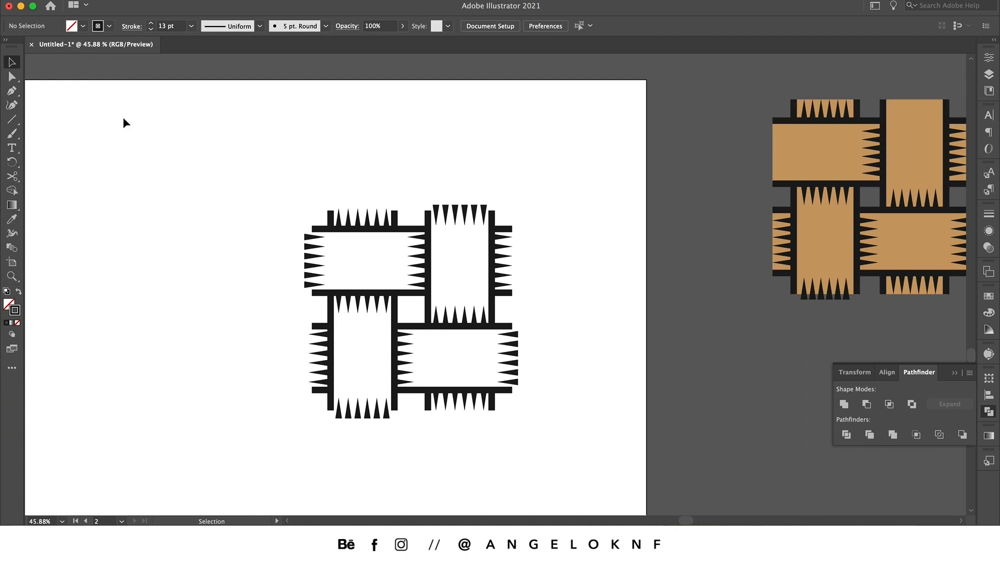
Draw a rectangle with tan fill and no stroke over one strip.
left_click(11, 118)
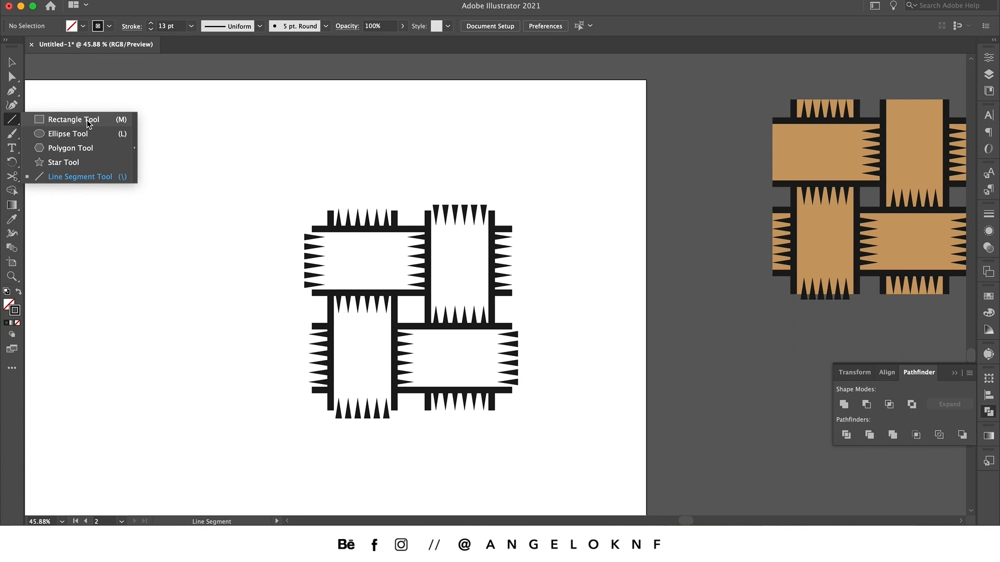
left_click(74, 118)
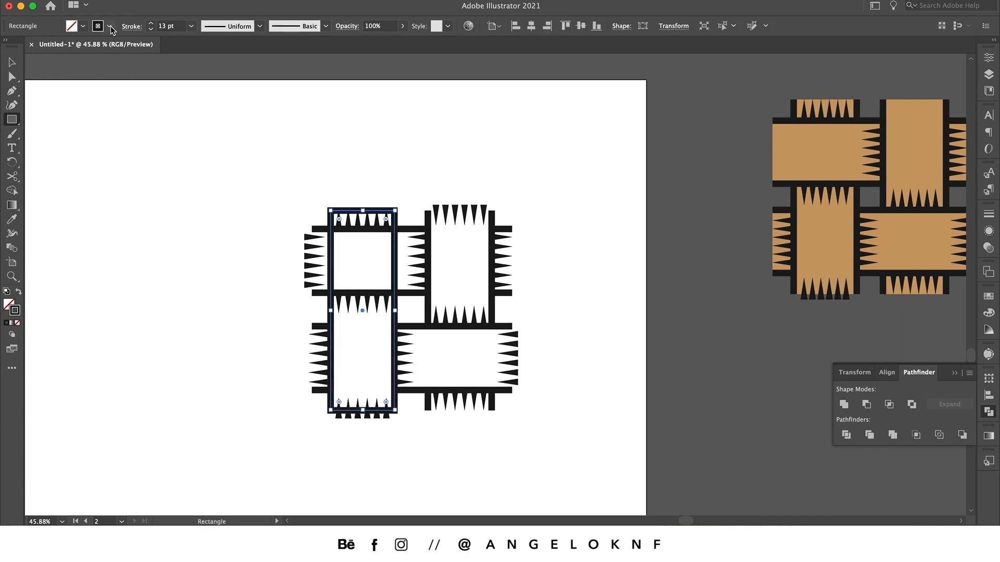
left_click(98, 26)
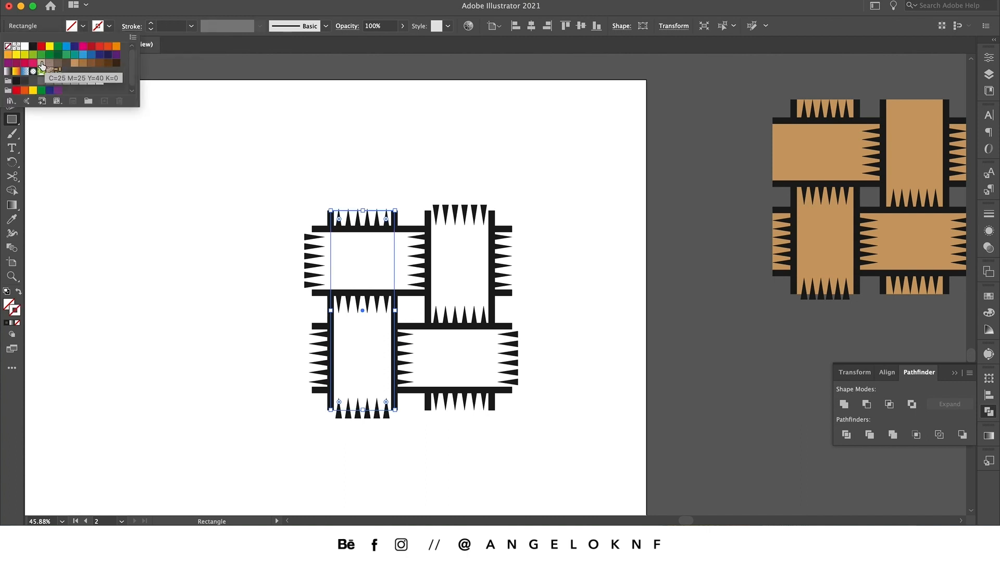
left_click(41, 62)
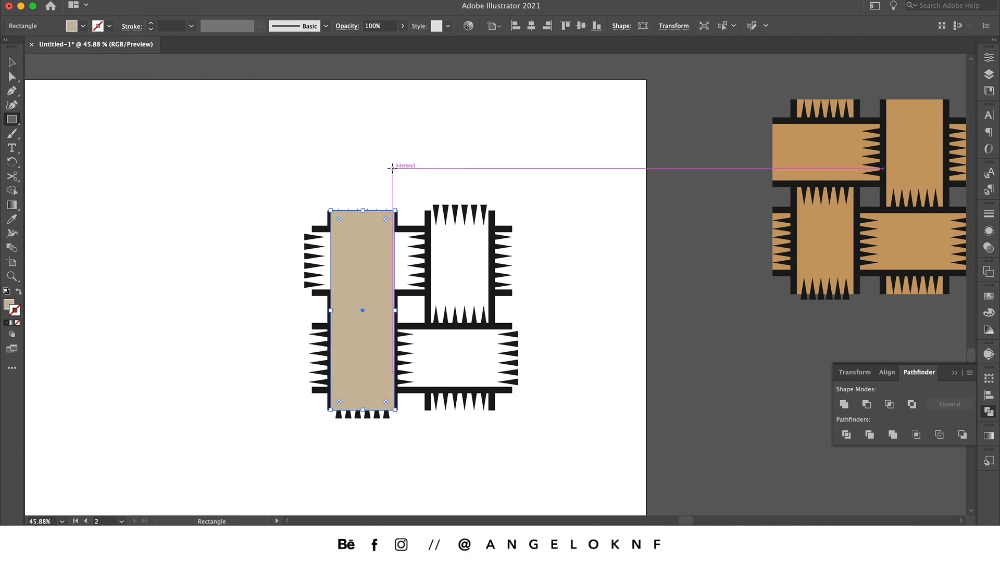
left_click(12, 62)
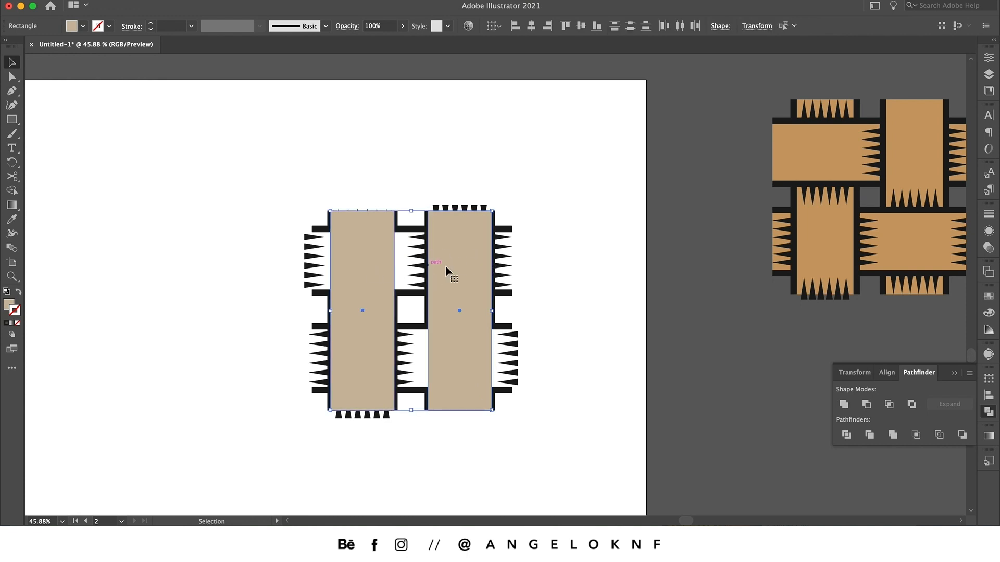
Duplicate the tan rectangle over every strip, Unite them in Pathfinder, and select the whole tile.
left_click_drag(458, 310, 393, 266)
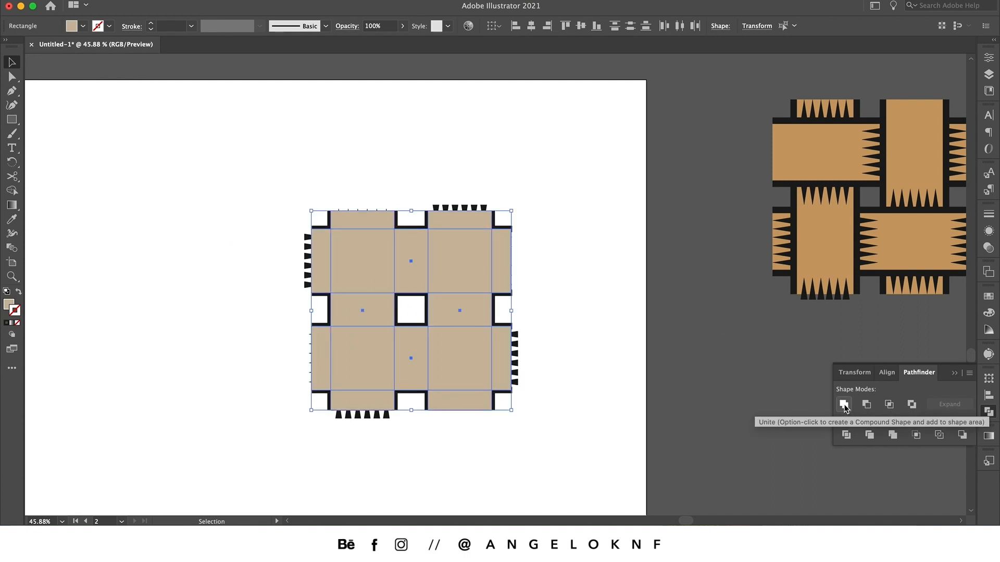
left_click(843, 404)
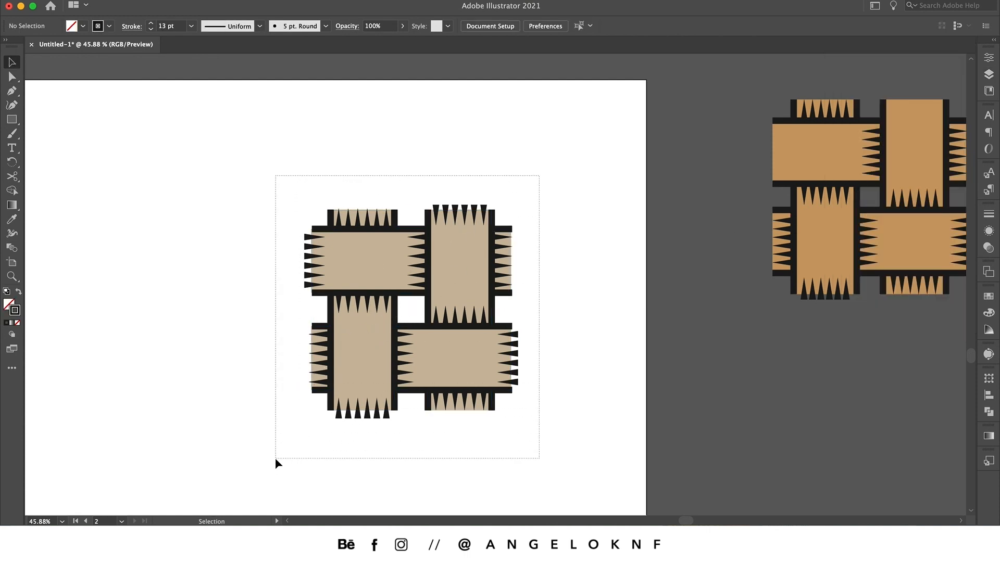
left_click(157, 6)
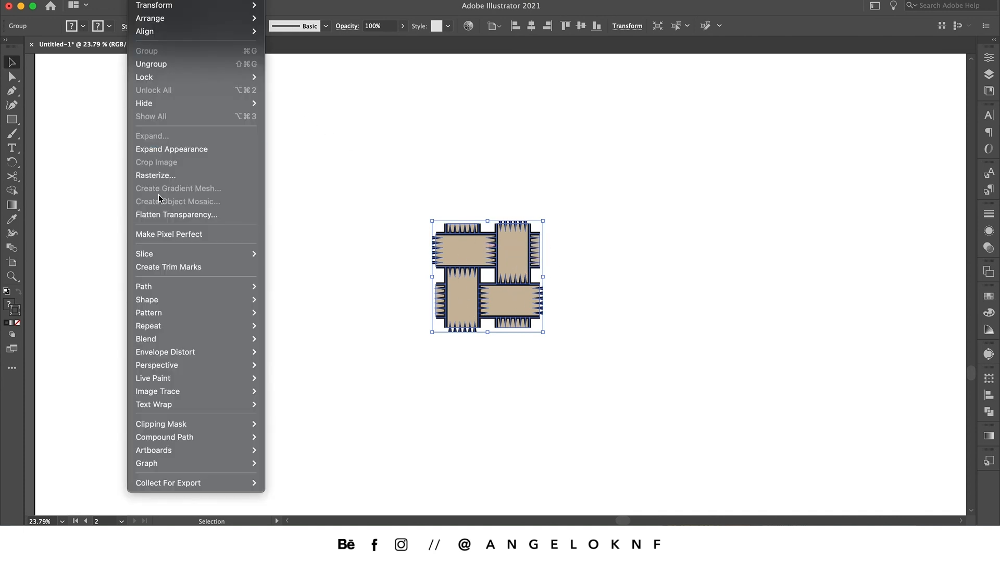
mouse_move(148, 313)
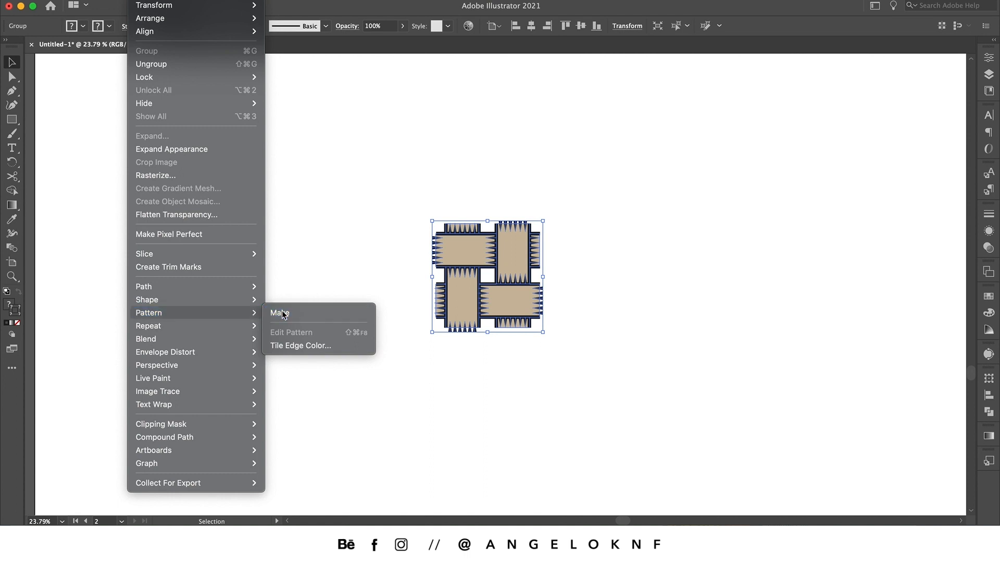
Make a pattern from the tile, size tile to art, spacing -52 px / -37 px, copies dimmed to 20%.
left_click(279, 314)
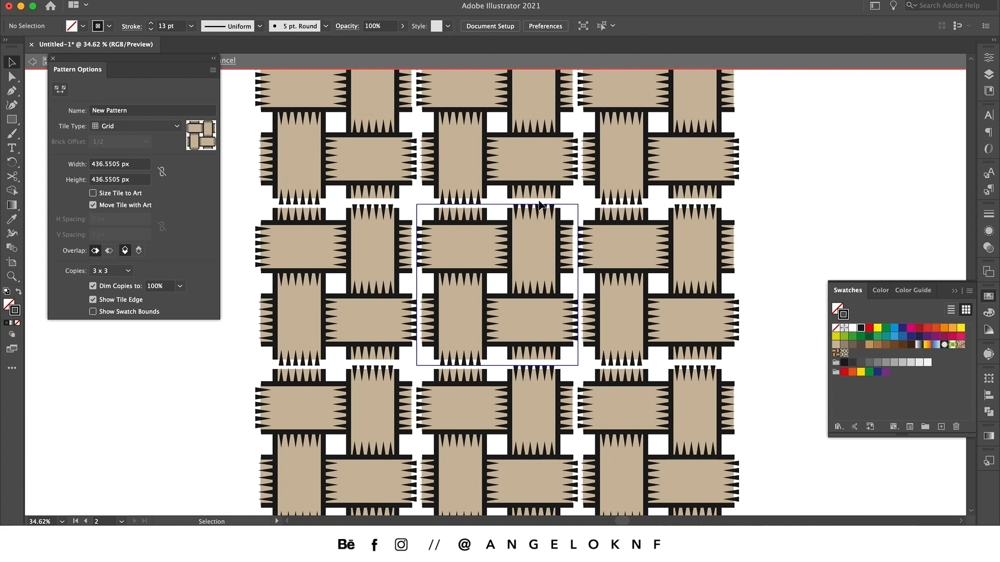
mouse_move(526, 212)
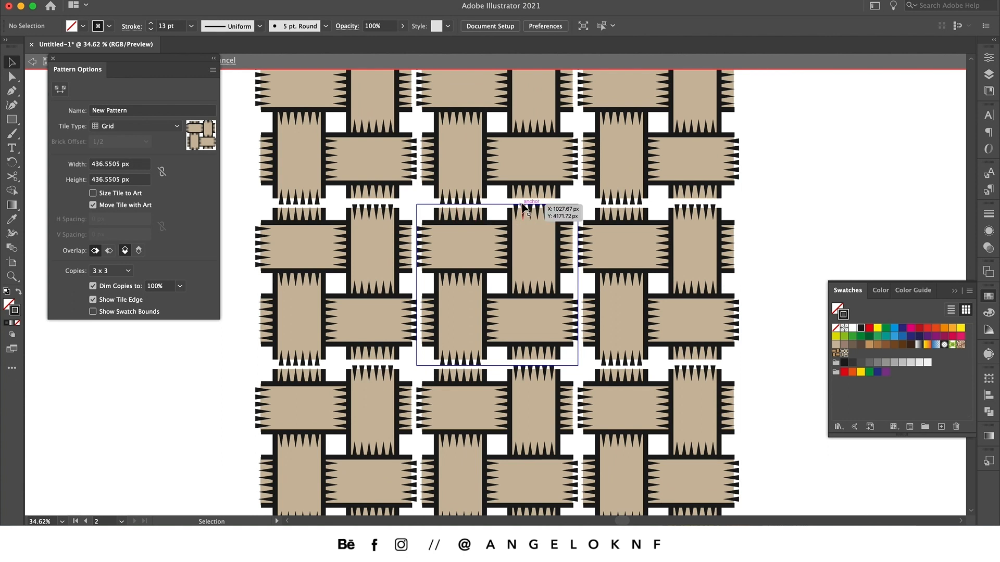
left_click(93, 193)
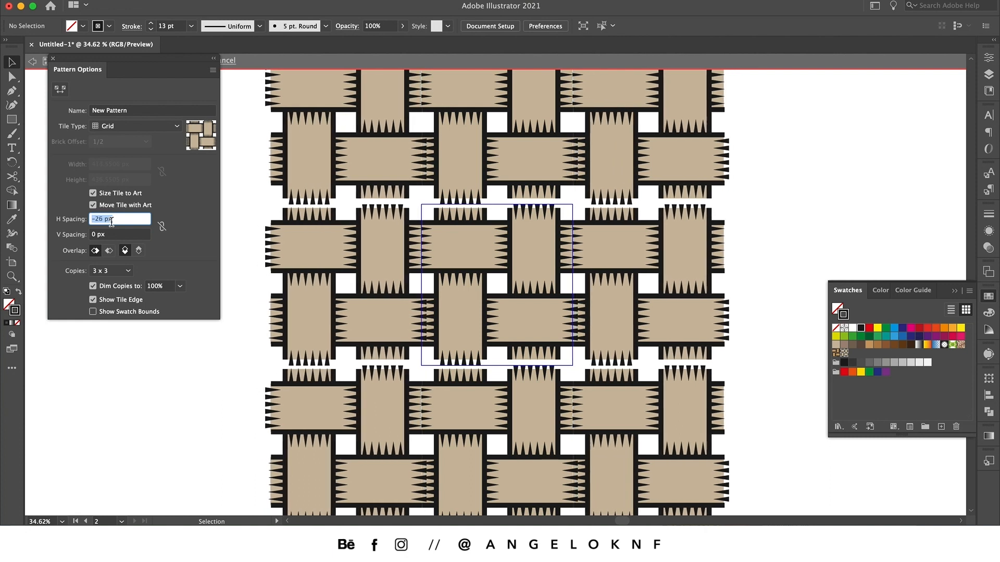
type("-52 px")
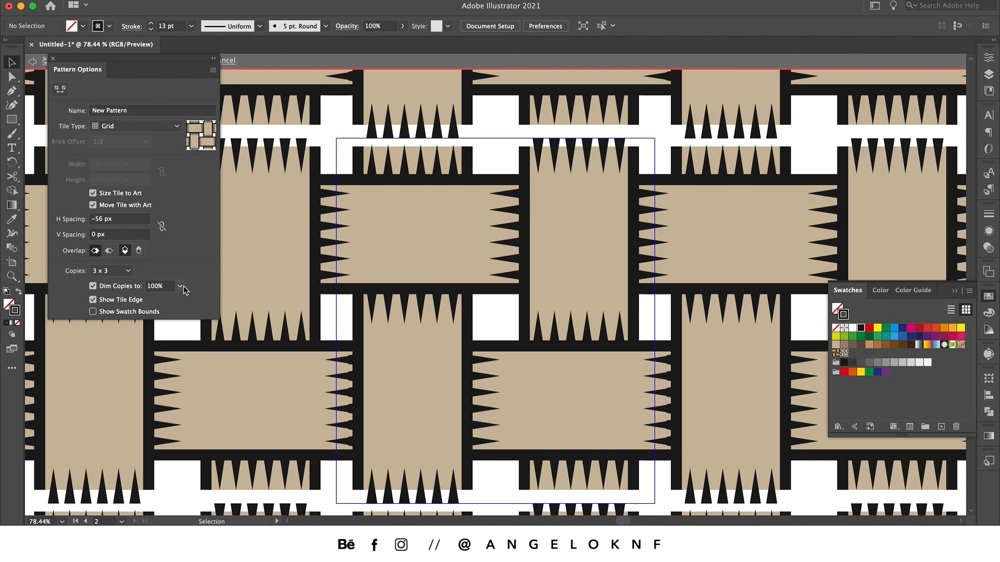
left_click(180, 285)
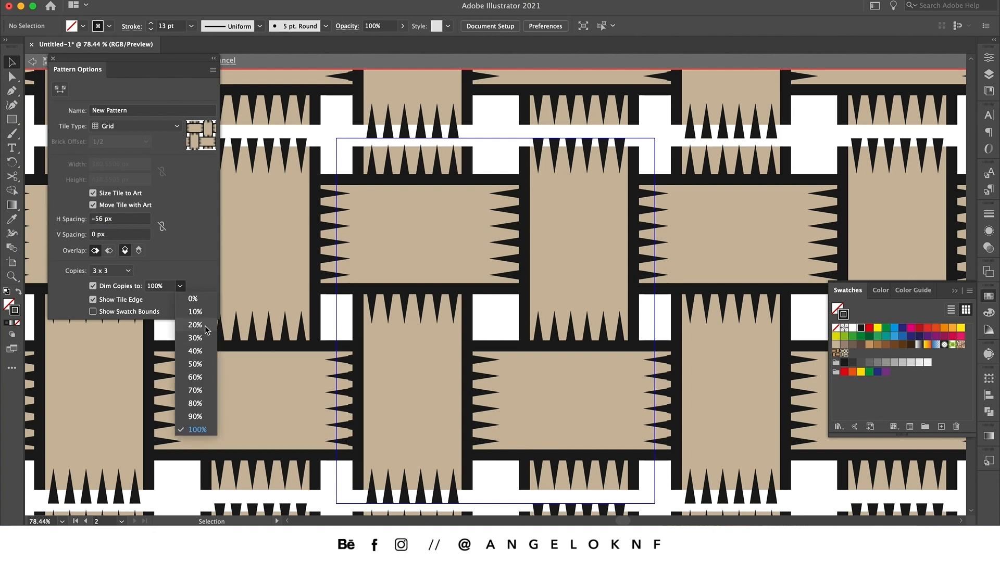
left_click(195, 325)
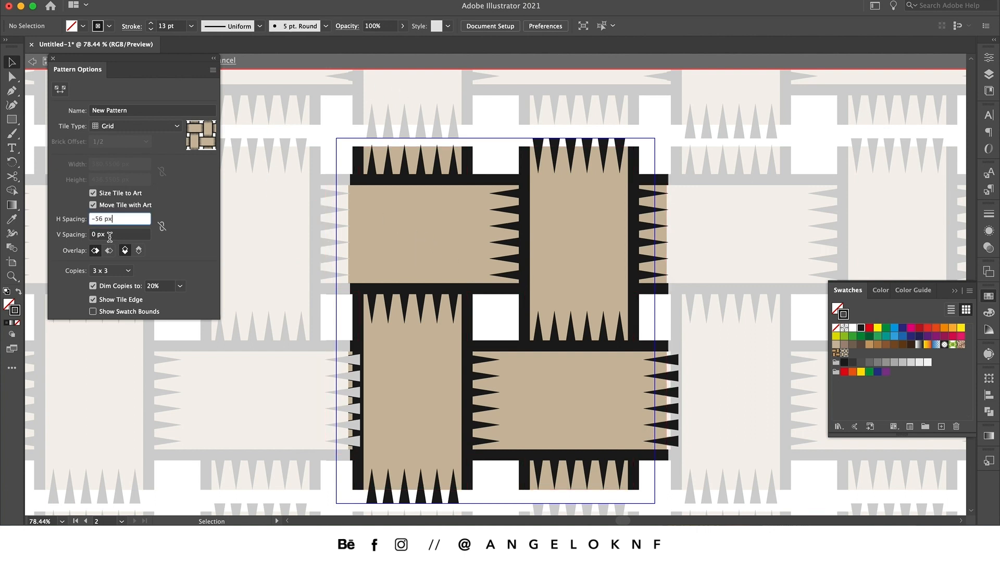
type("-37 px")
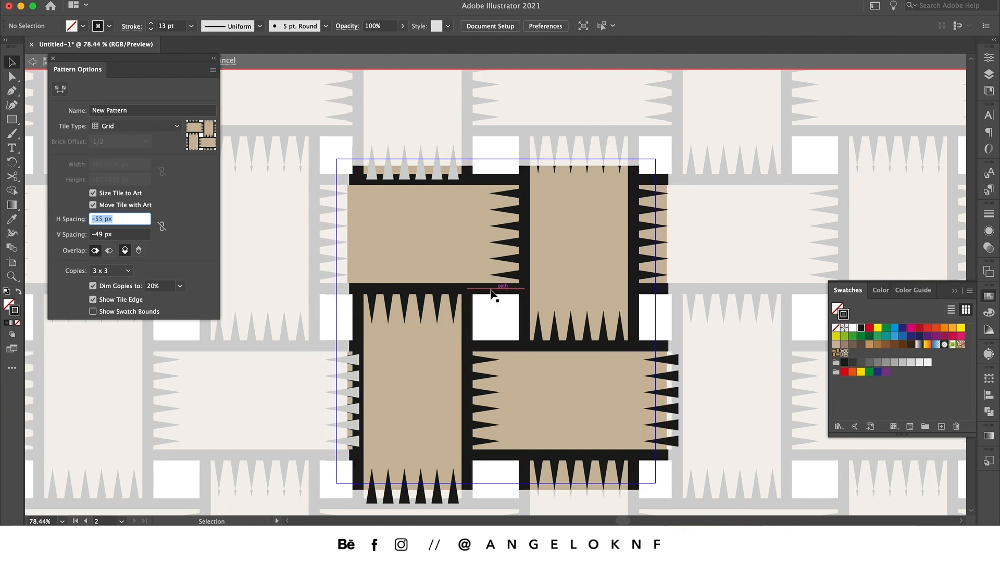
mouse_move(518, 330)
type("0")
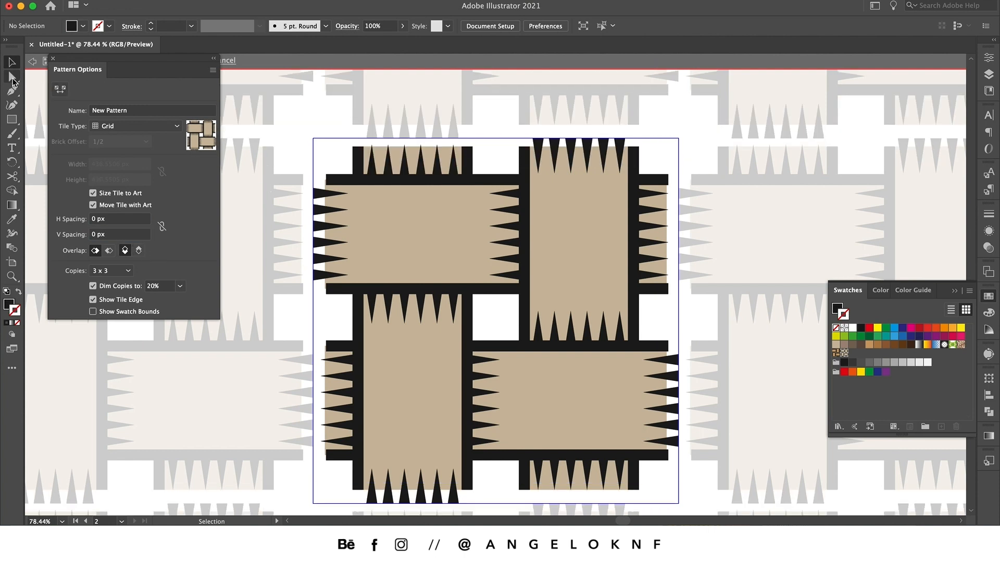
Drag the outer anchor points with Direct Selection so the strip ends reach the tile boundary.
left_click(11, 76)
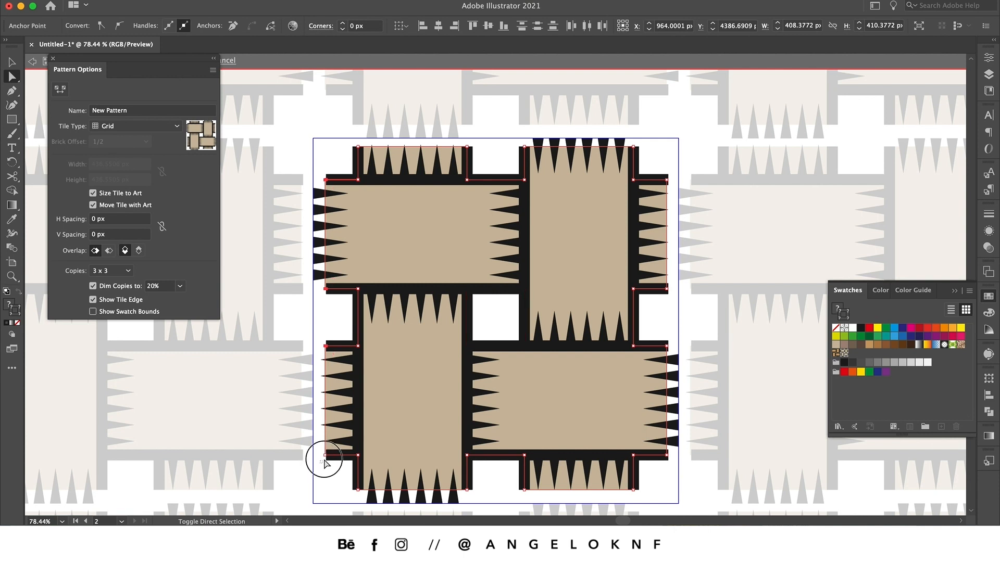
left_click_drag(323, 459, 310, 458)
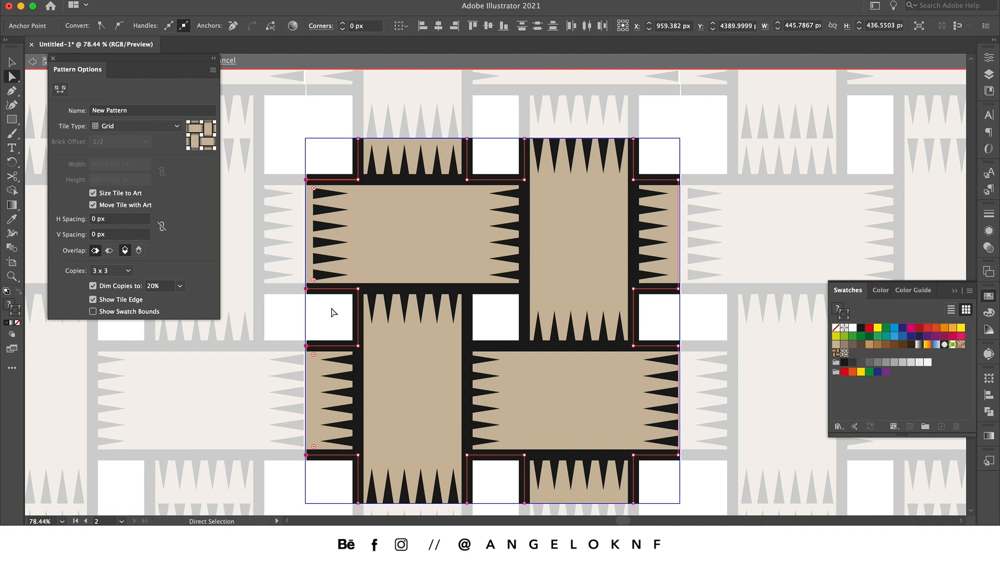
mouse_move(336, 331)
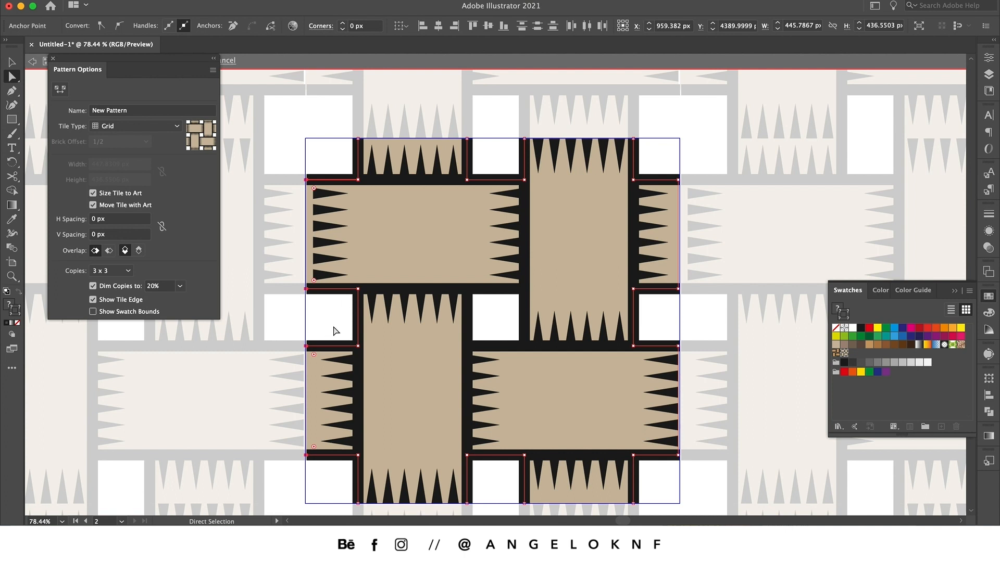
mouse_move(493, 318)
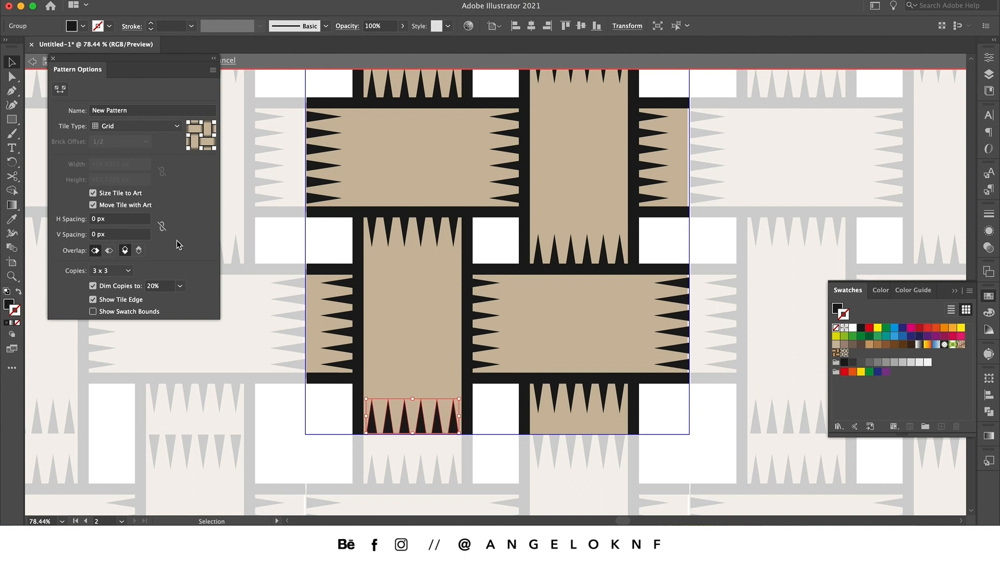
Set negative H/V spacing (about -62 by -64 px) and Dim Copies 100% so tiles interlock.
left_click(118, 218)
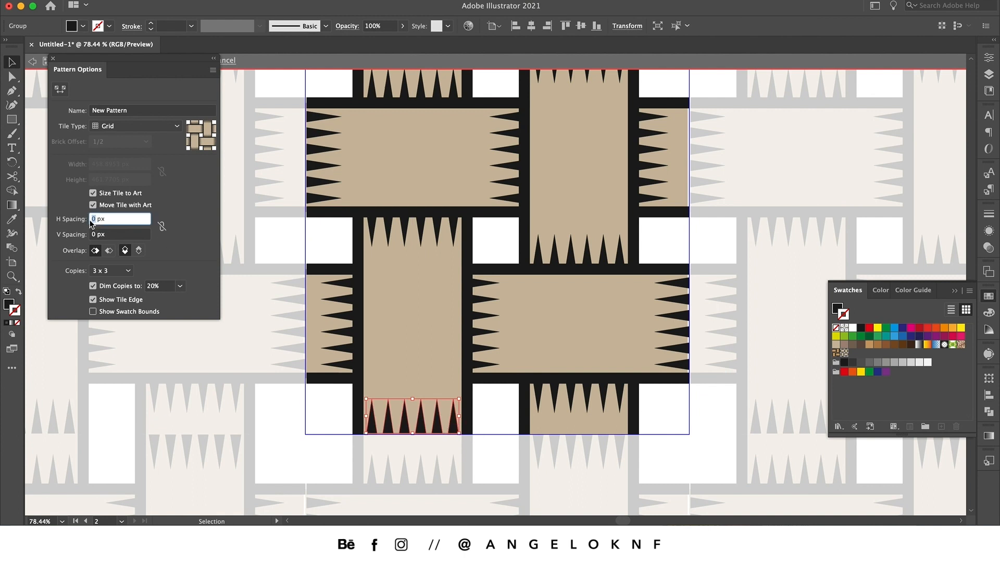
type("-34")
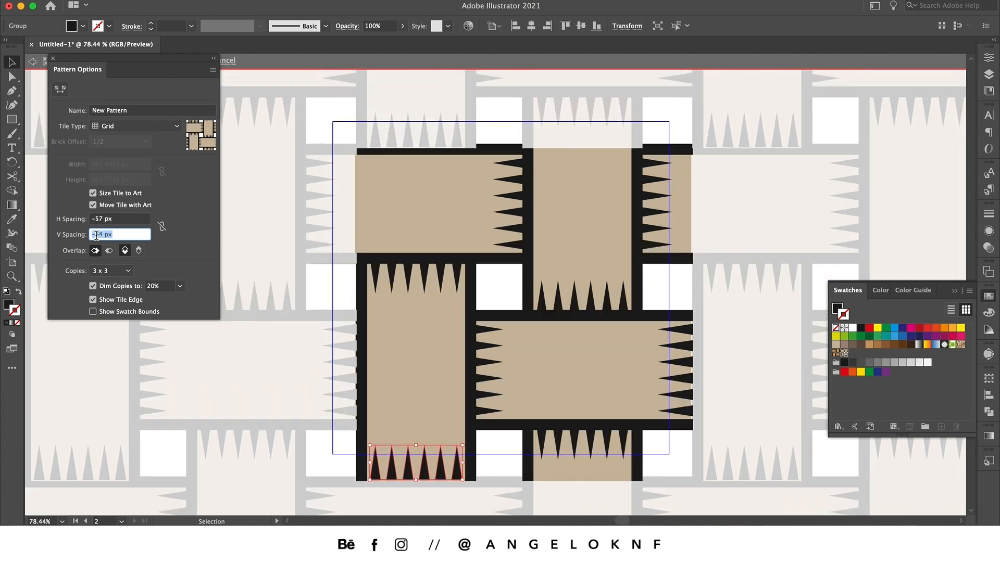
left_click(181, 285)
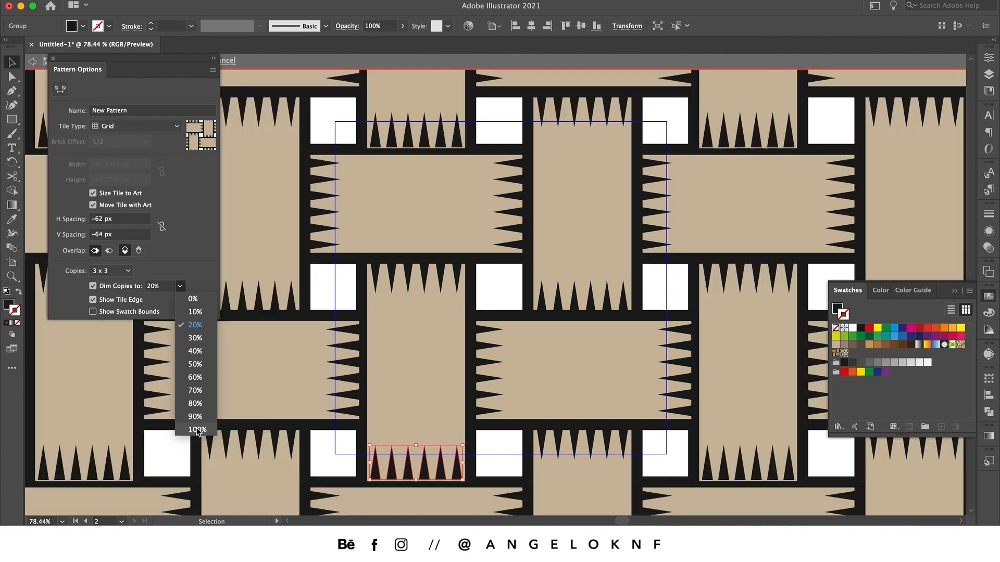
left_click(195, 429)
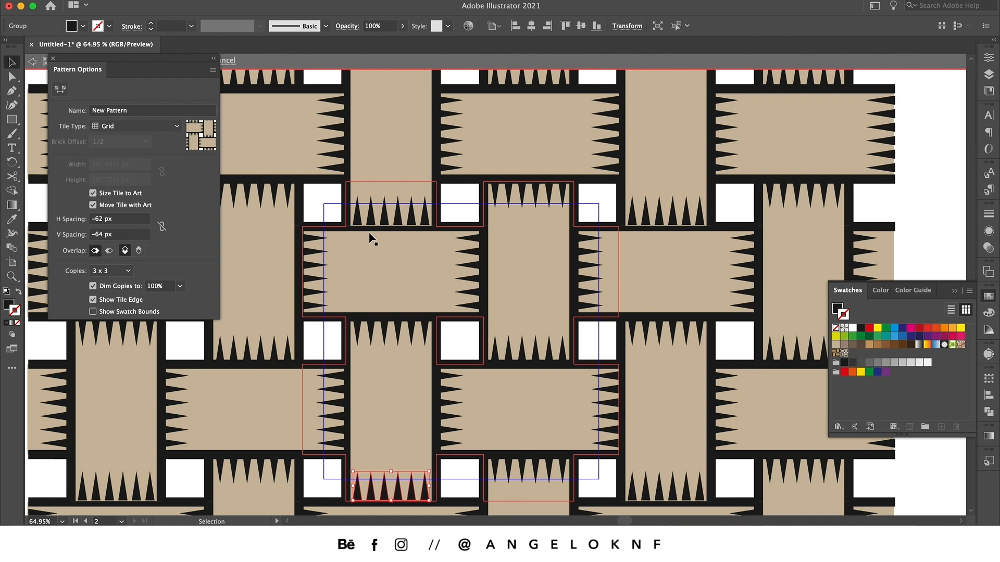
left_click(138, 250)
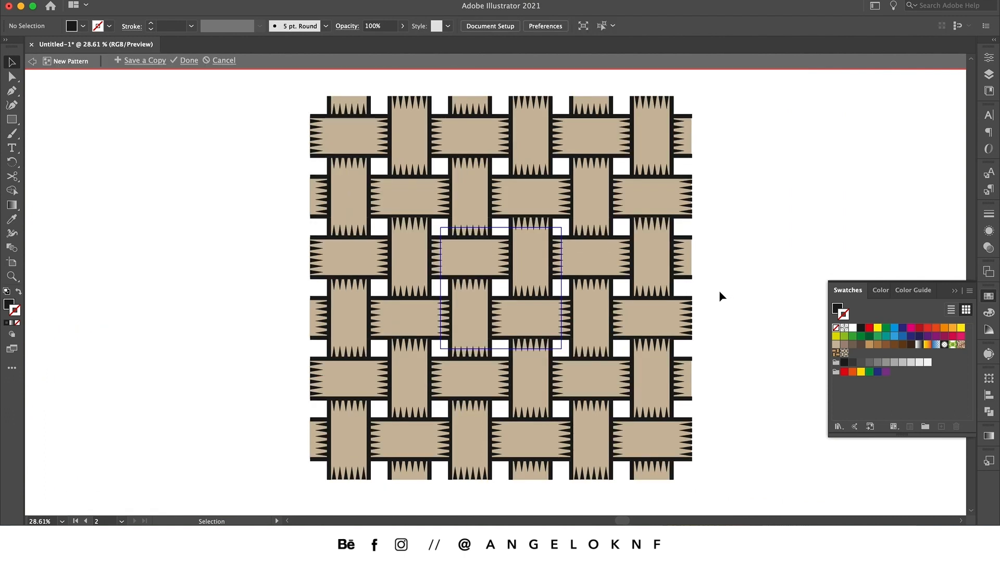
mouse_move(844, 353)
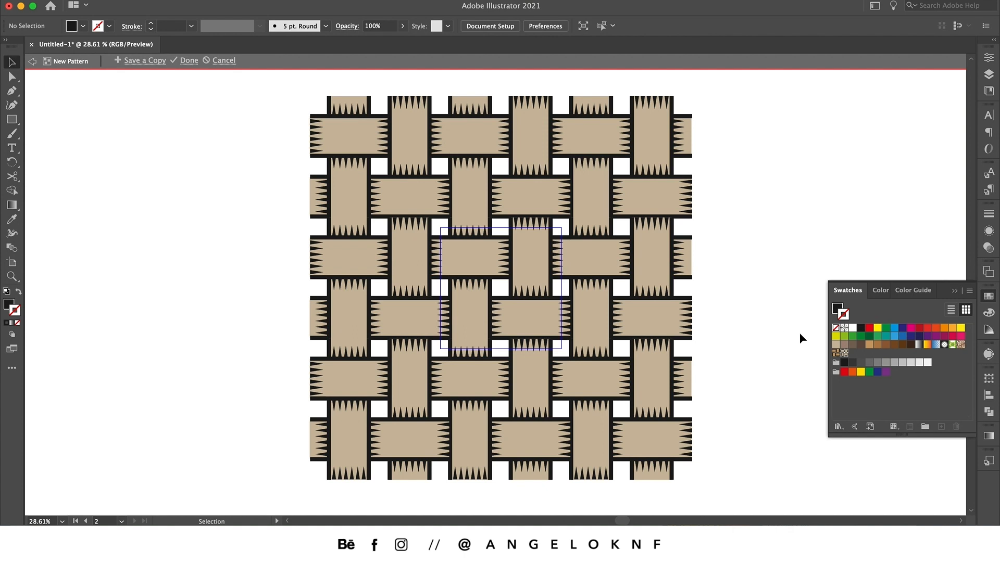
mouse_move(843, 354)
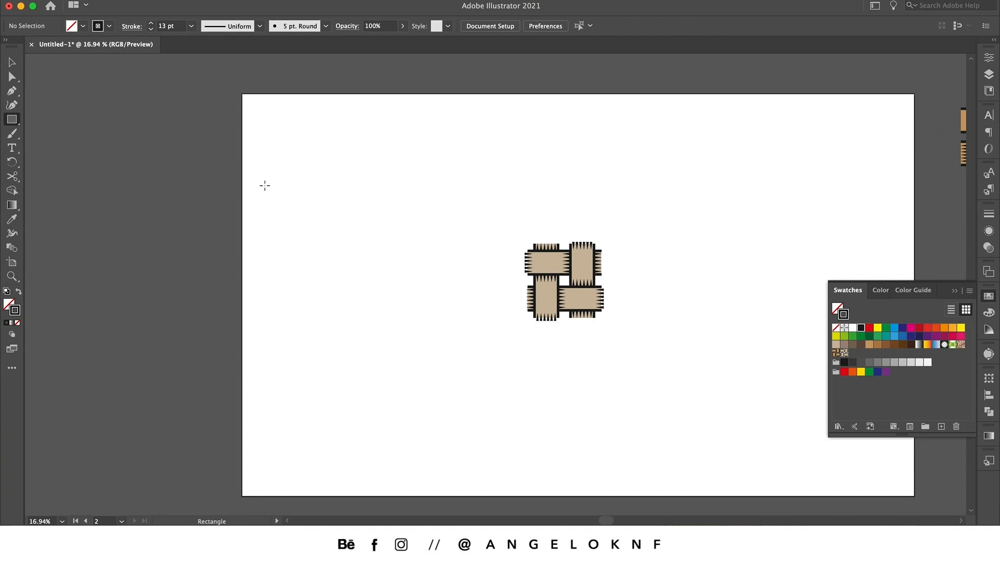
Draw a square on the artboard and fill it with the new woven basket swatch.
left_click_drag(261, 183, 487, 408)
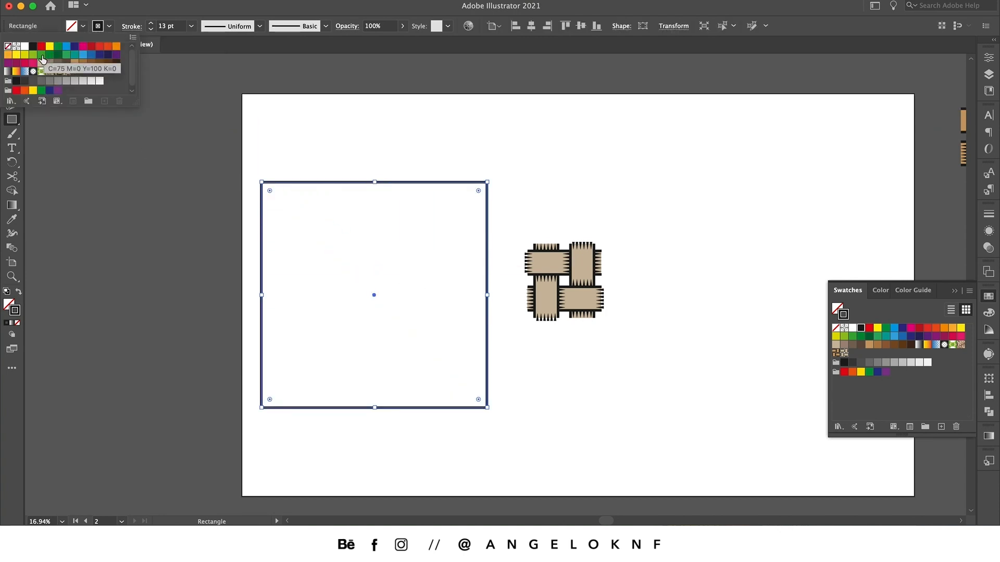
left_click(65, 71)
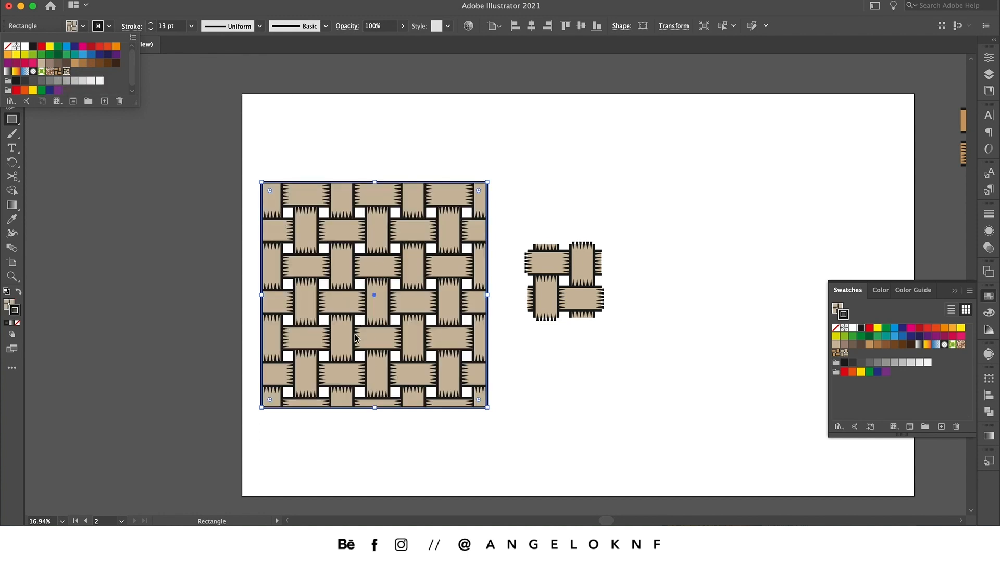
mouse_move(402, 316)
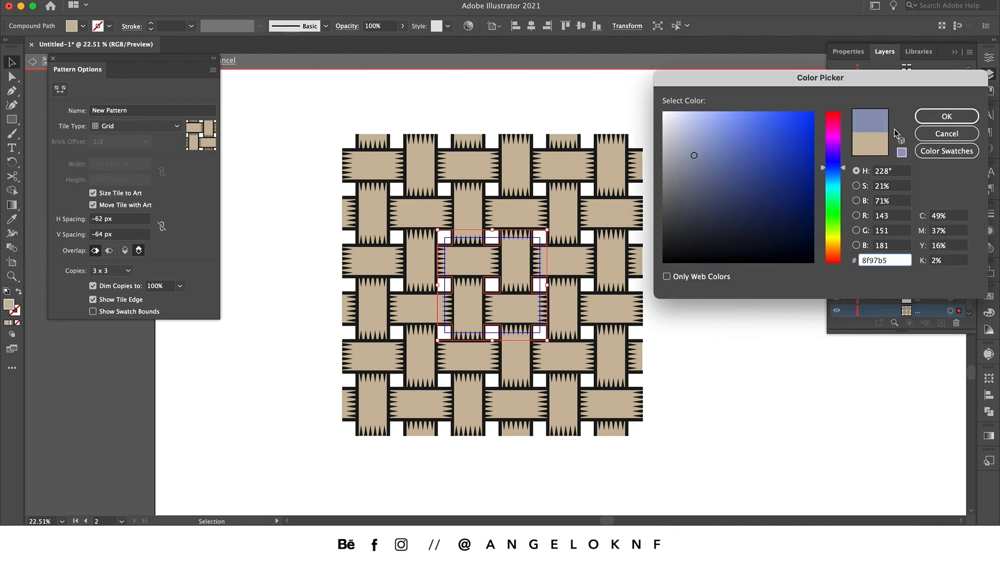
Confirm fill #8f97b5 so the pattern's tan strips become slate blue-grey.
left_click(945, 116)
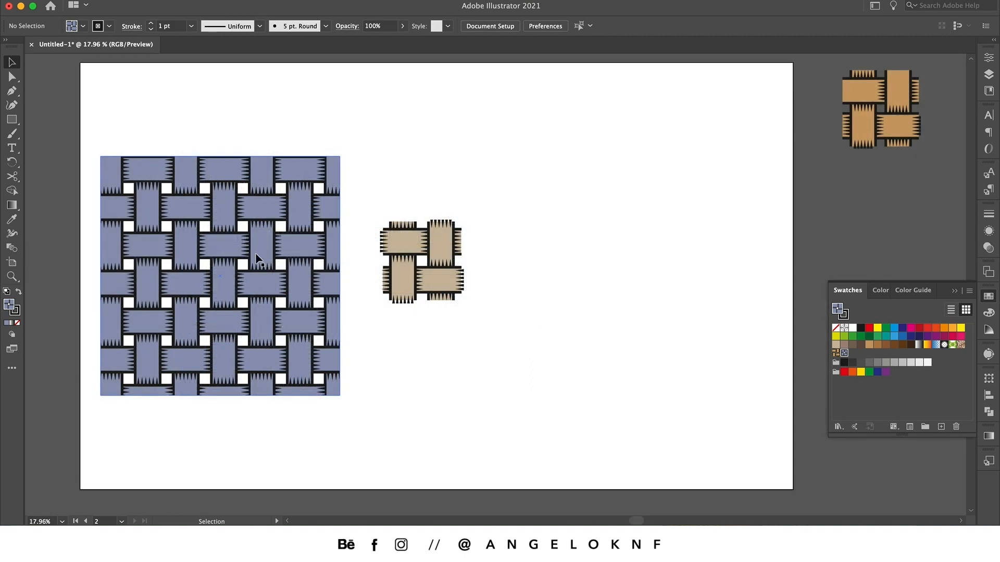
mouse_move(248, 230)
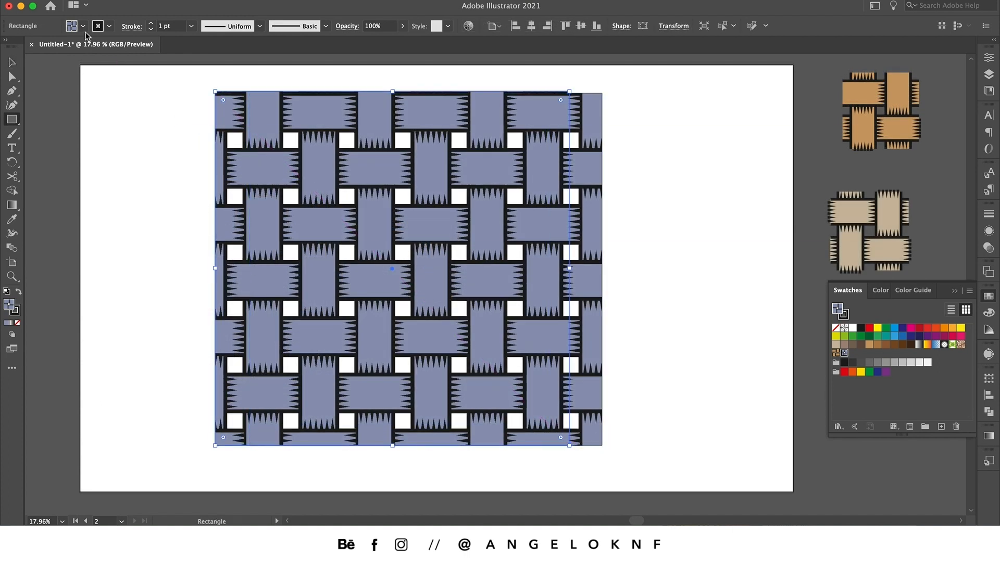
Fill the new covering rectangle solid black as the weave's backdrop.
left_click(75, 26)
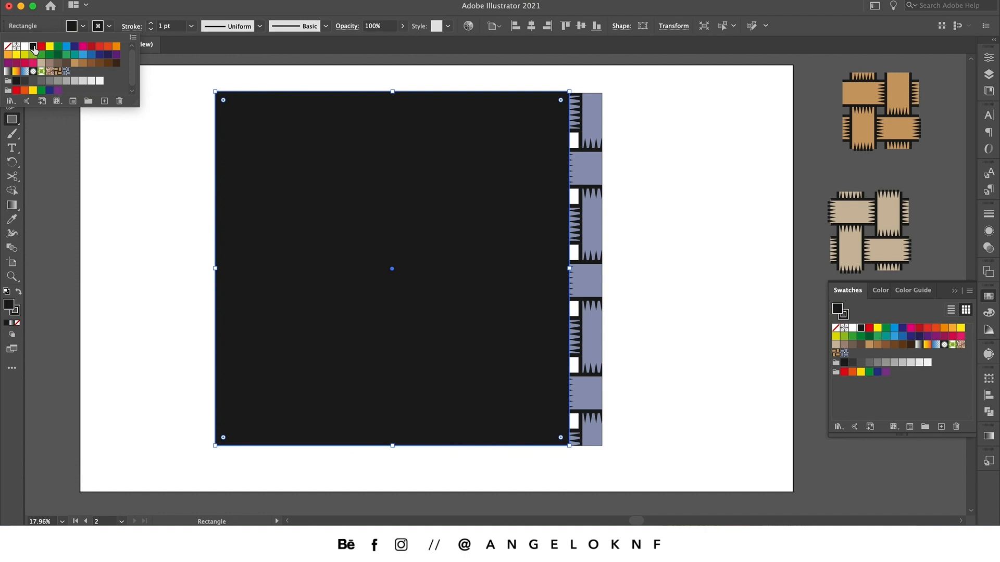